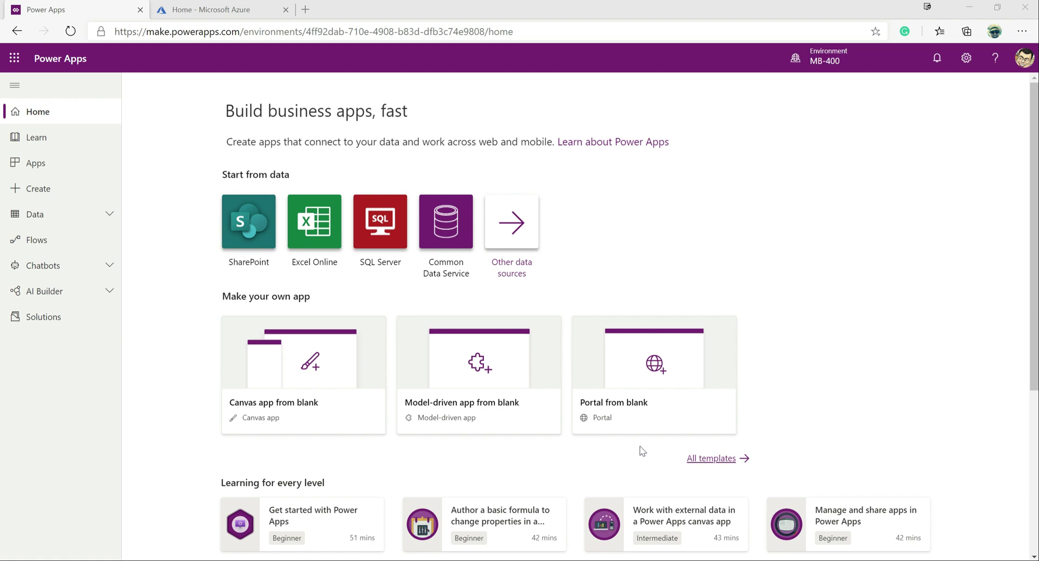
mouse_move(477, 312)
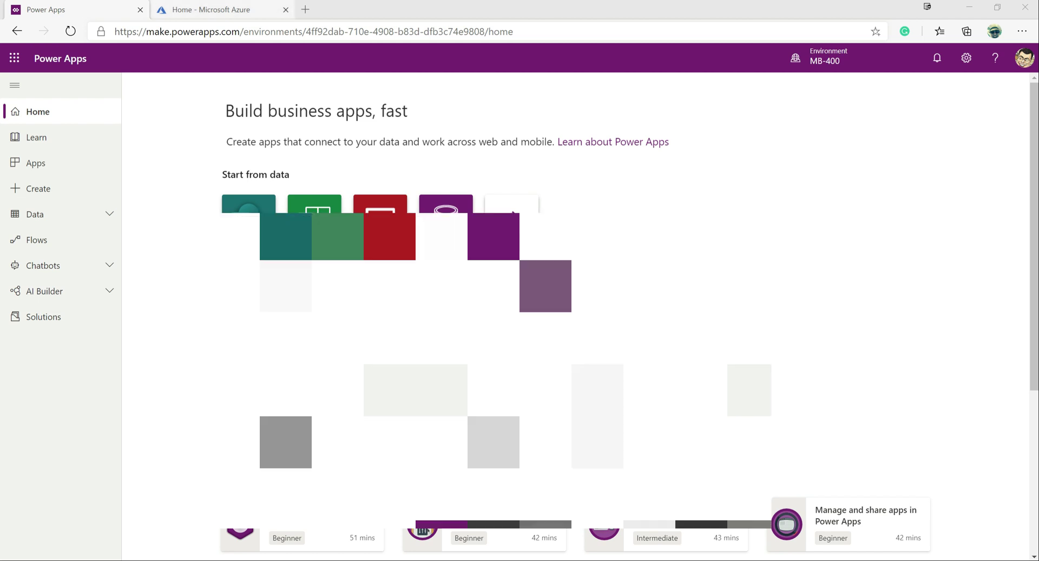
In the Azure portal, go to Azure Active Directory's App registrations list.
left_click(222, 9)
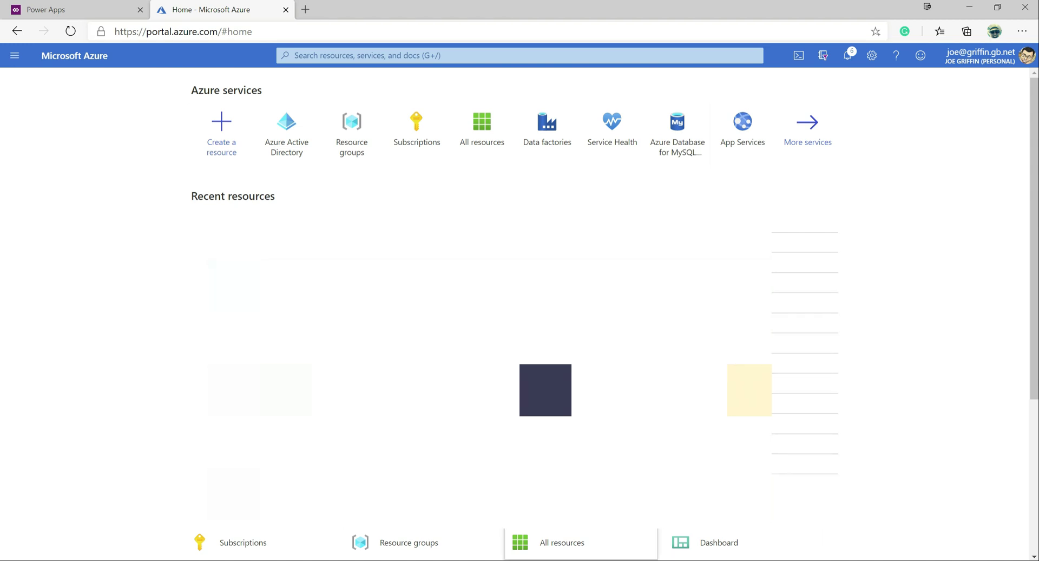
mouse_move(286, 133)
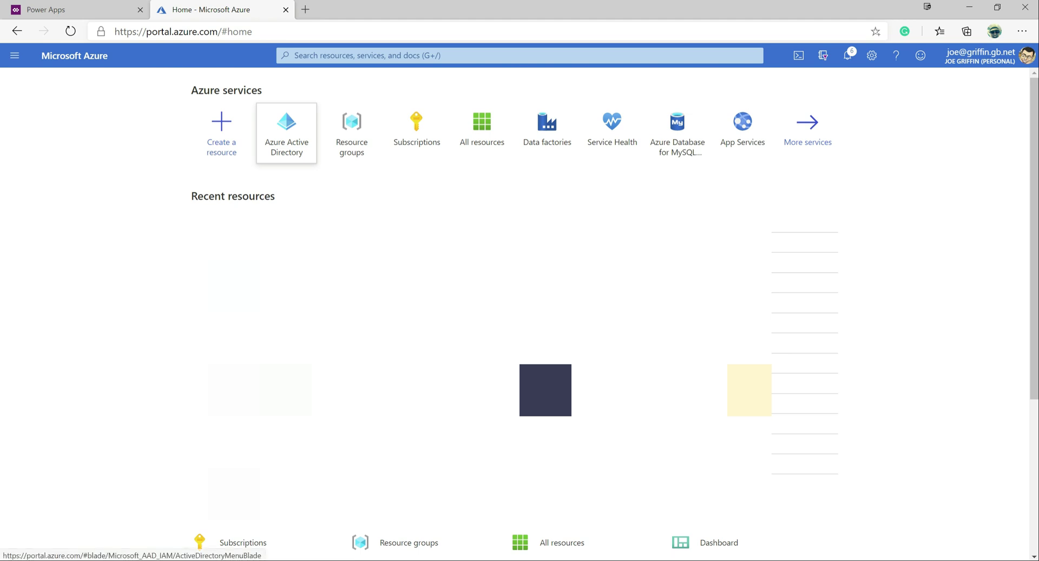
left_click(287, 133)
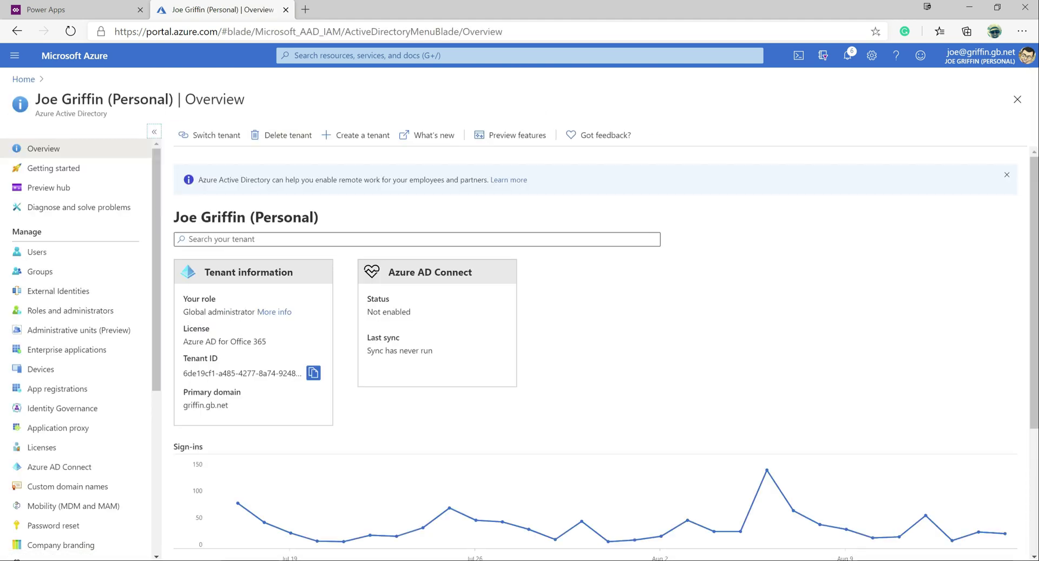
mouse_move(74, 506)
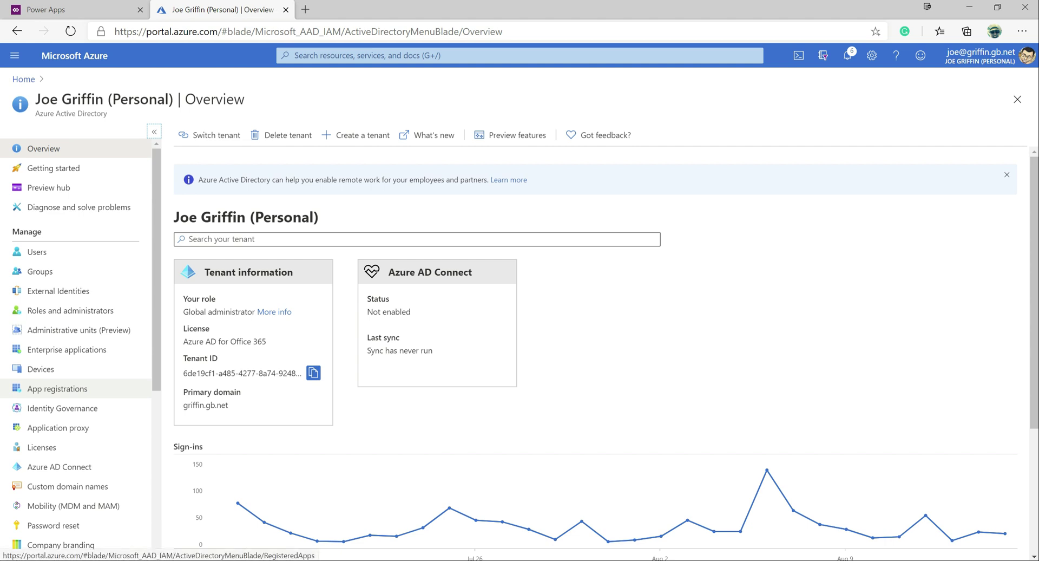
left_click(57, 388)
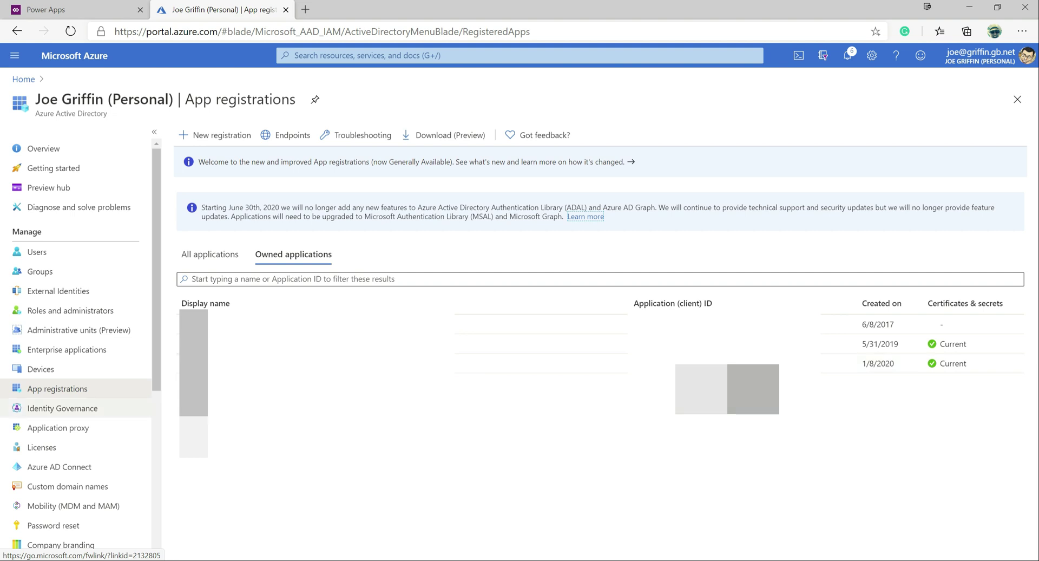
left_click(221, 135)
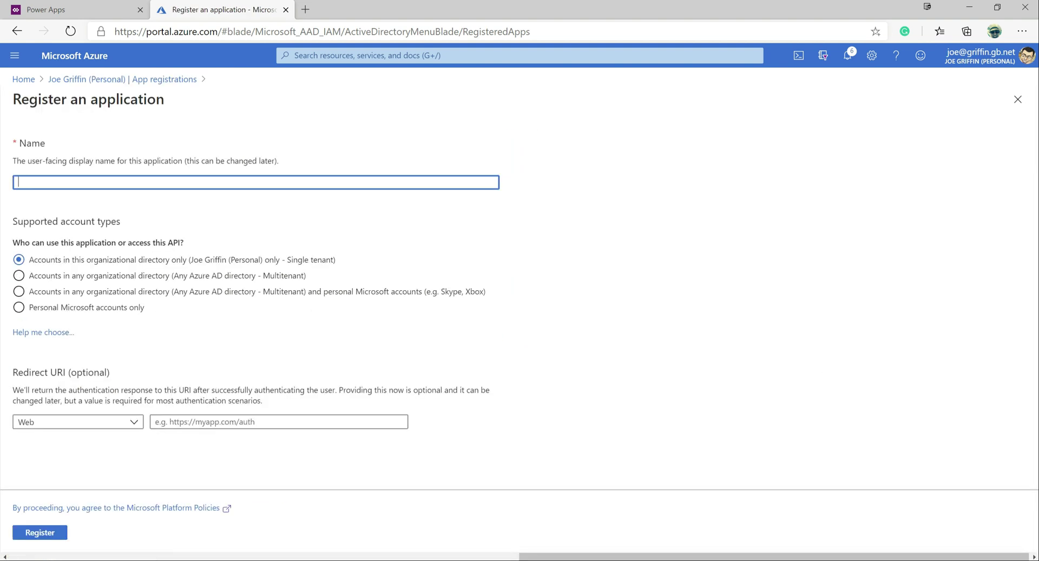
type("MB-400")
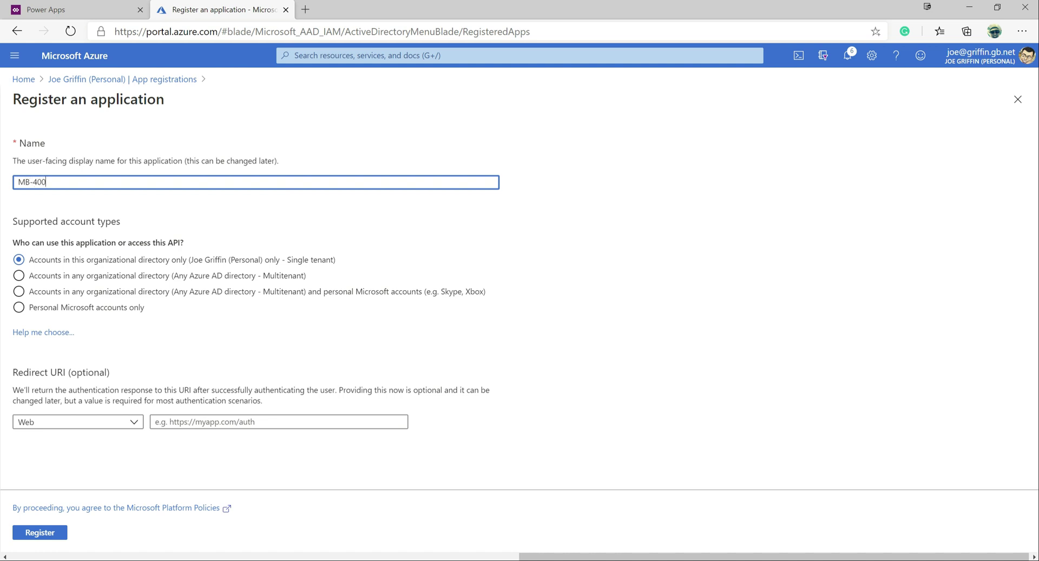
left_click(20, 291)
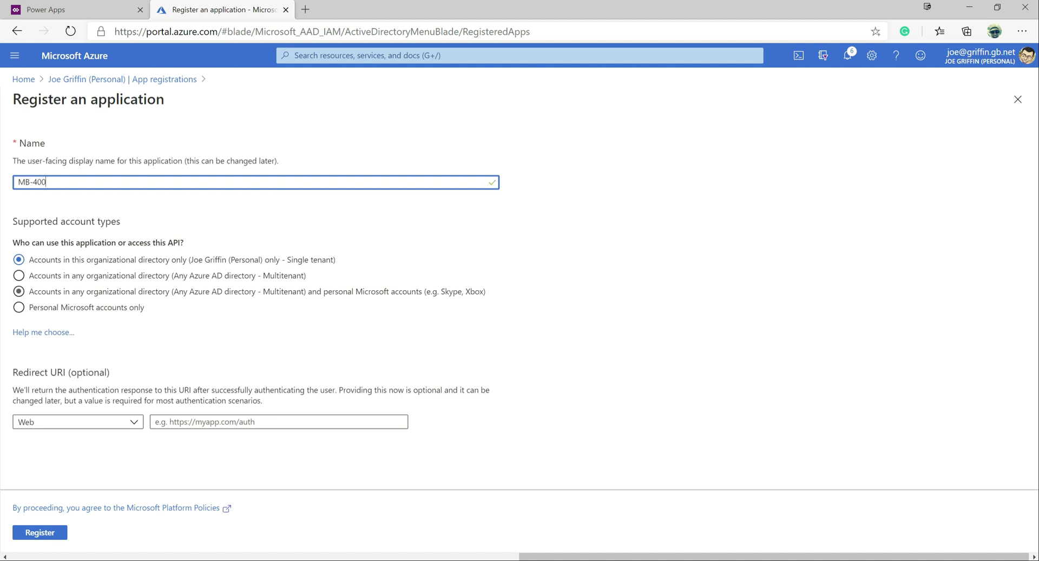
left_click(19, 292)
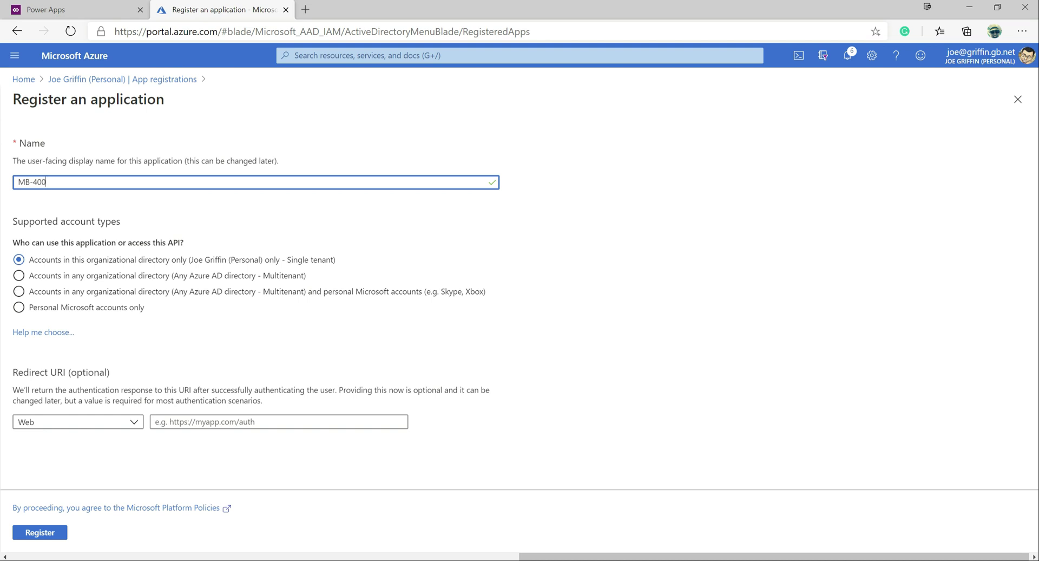
left_click(19, 291)
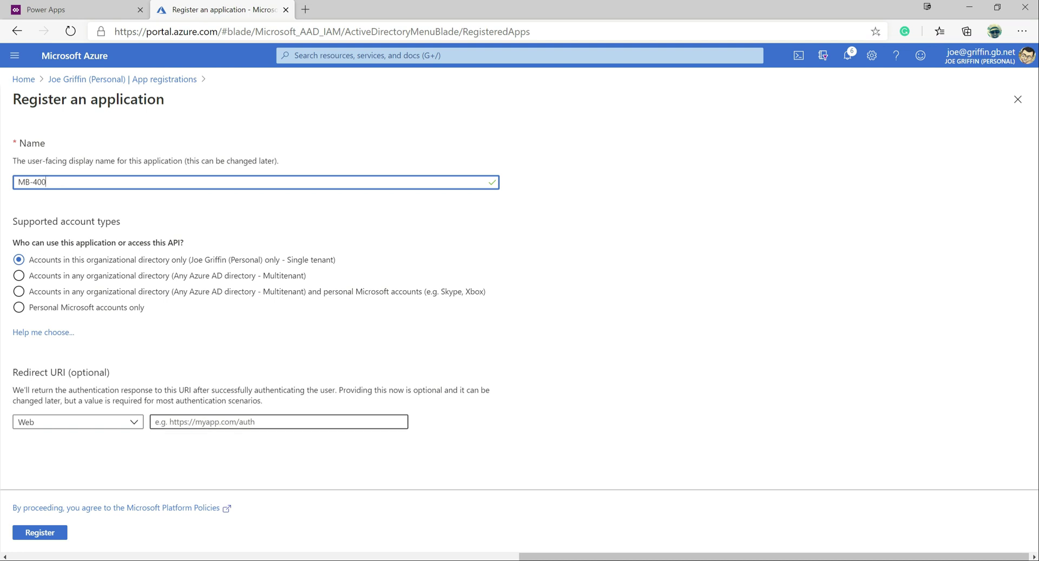
left_click(278, 422)
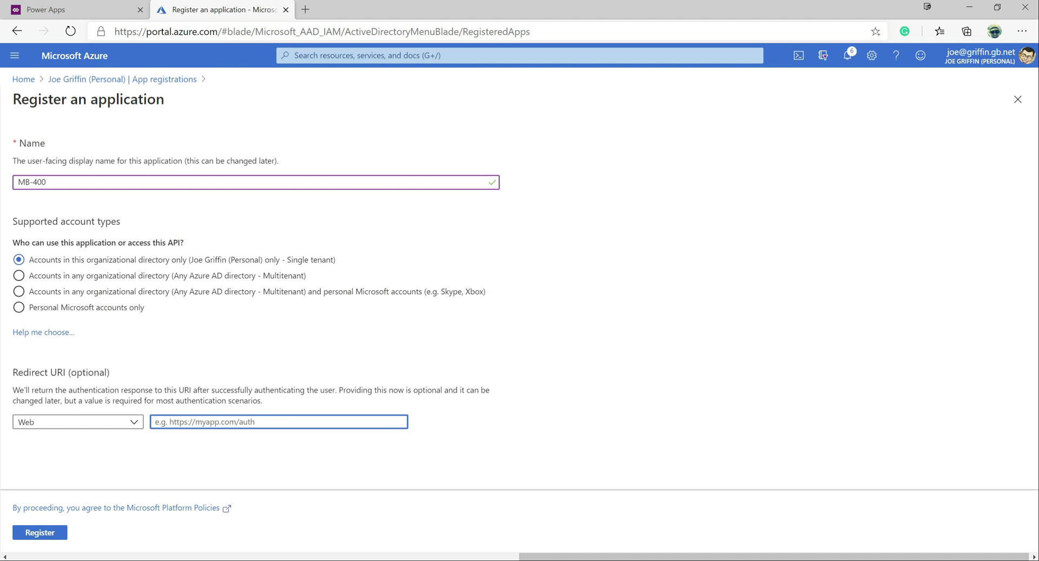
type("http")
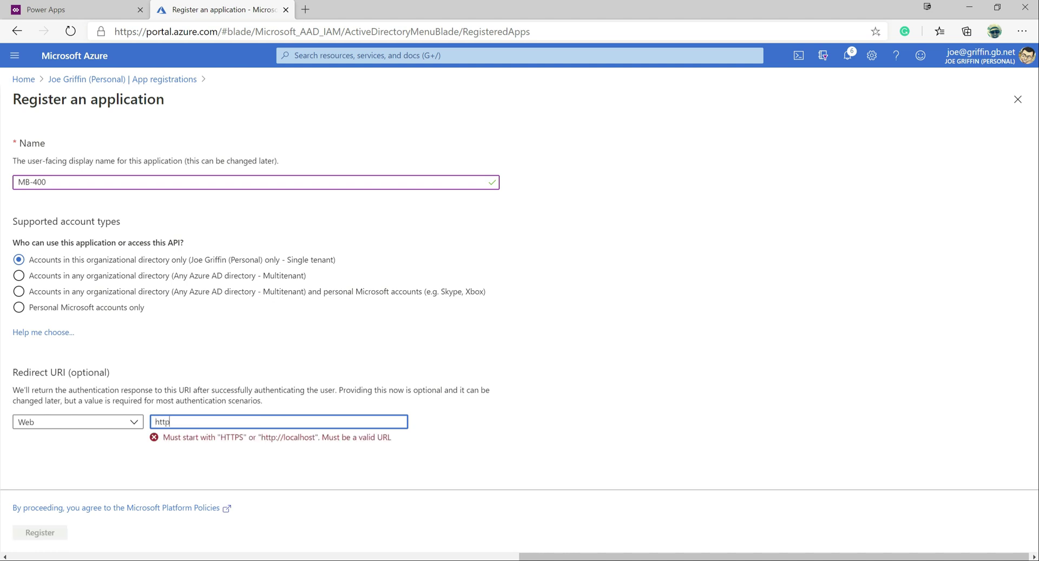
type("://localh")
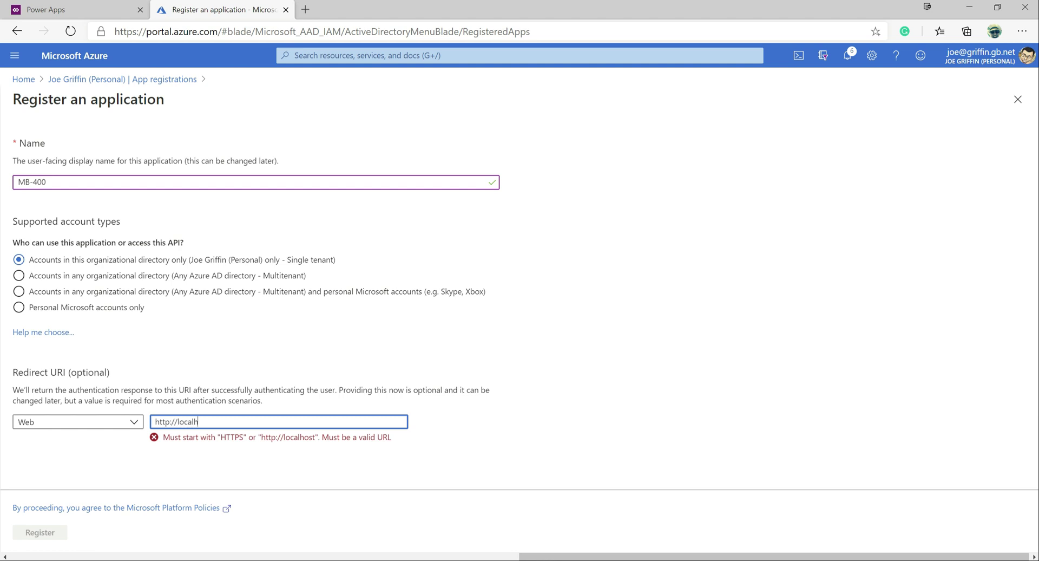
type("ost")
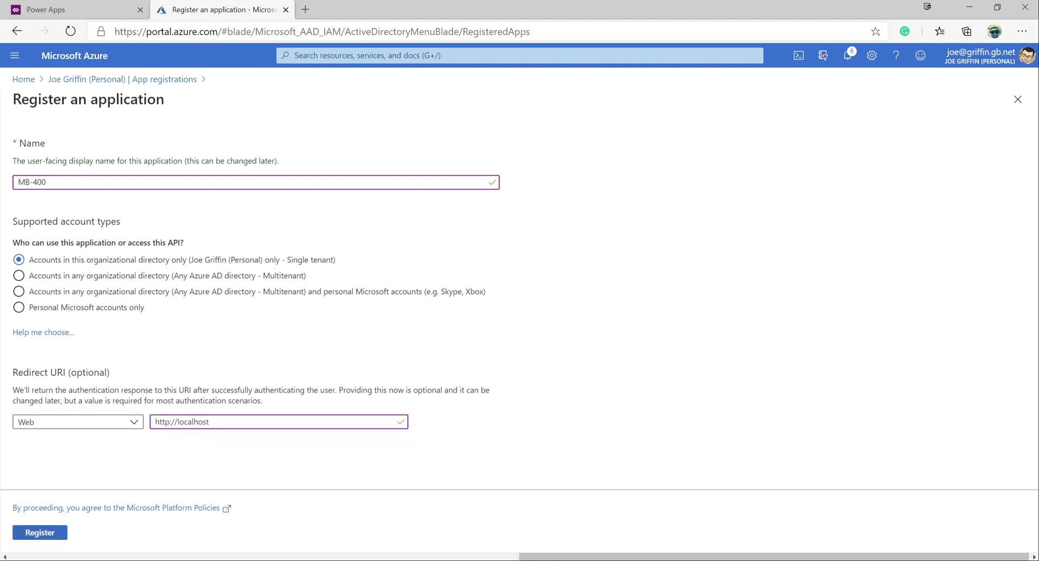
left_click(39, 531)
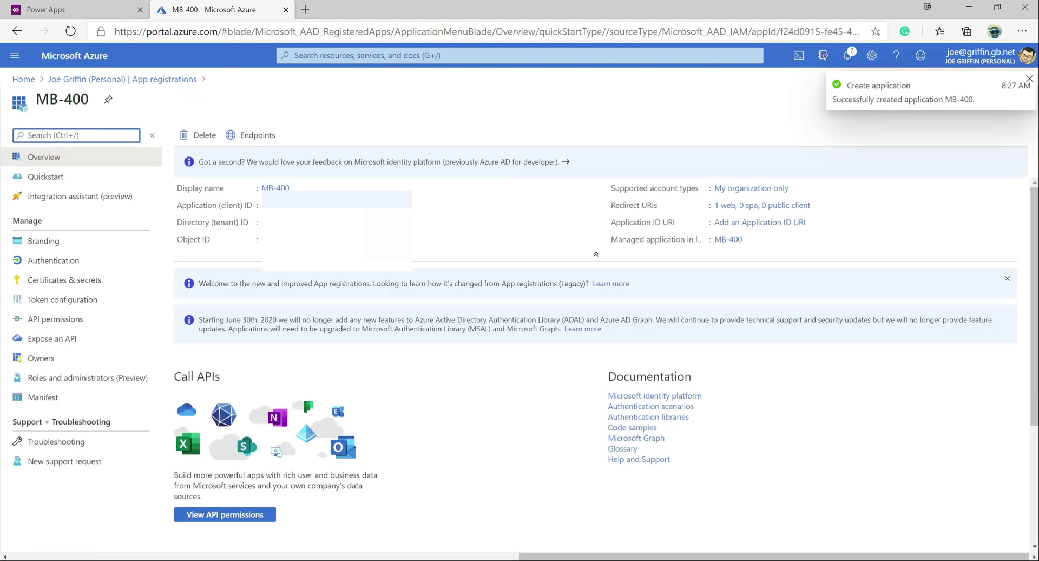
Add the delegated Dynamics CRM user_impersonation API permission to MB-400.
left_click(1030, 77)
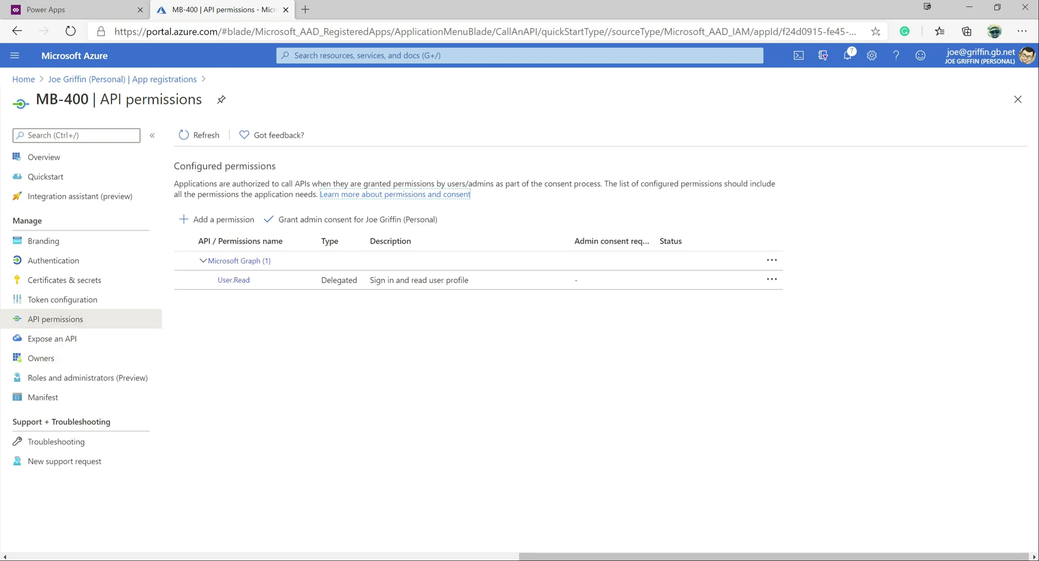
left_click(222, 220)
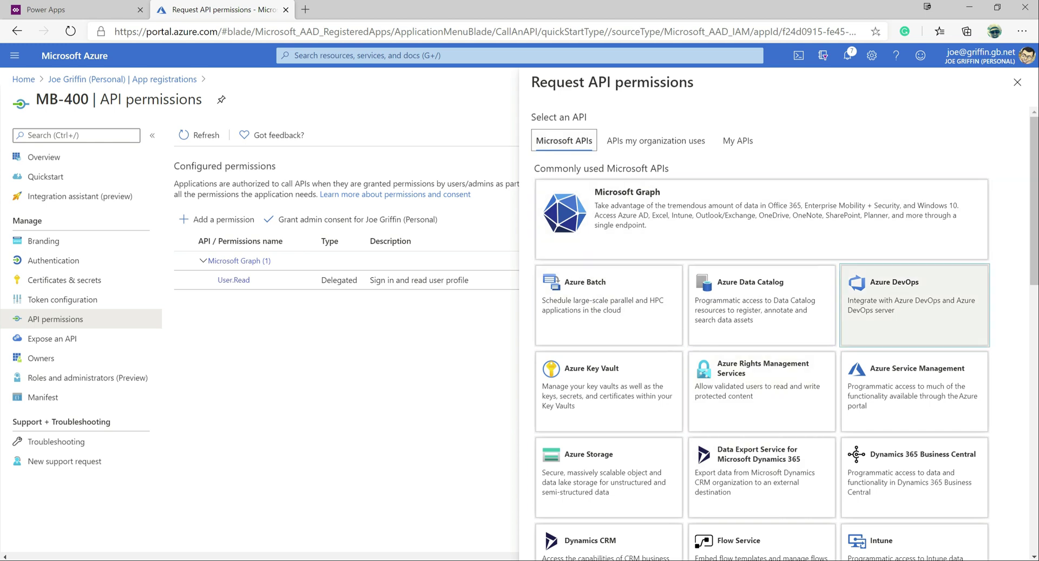
scroll("down", 3)
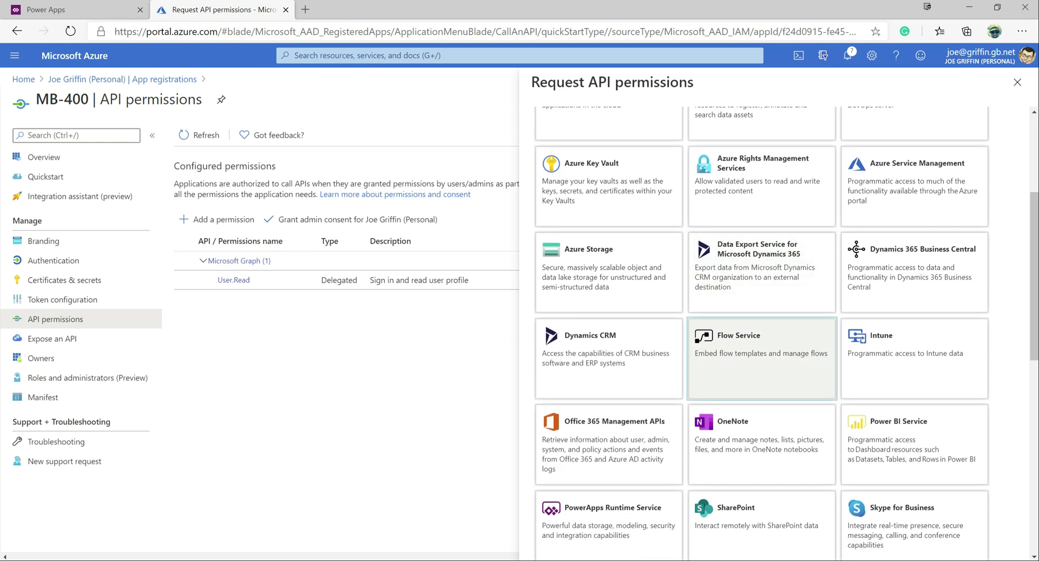
mouse_move(606, 358)
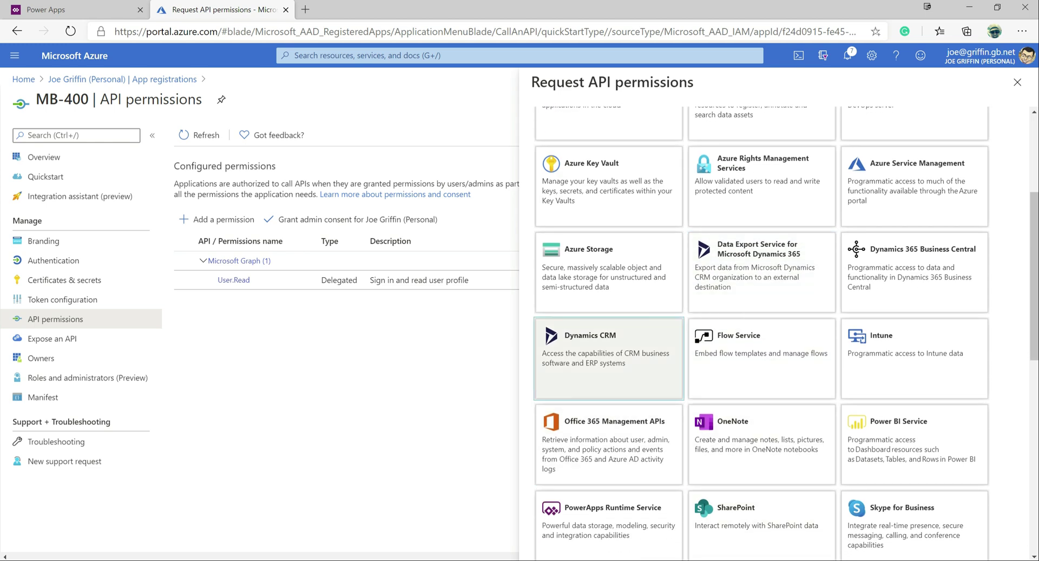
left_click(607, 358)
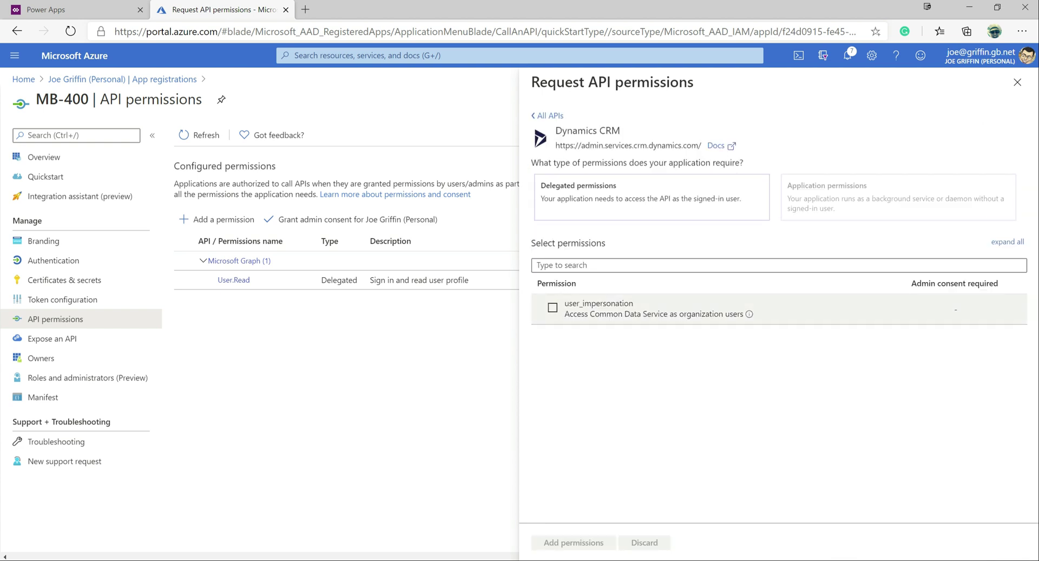
left_click(552, 308)
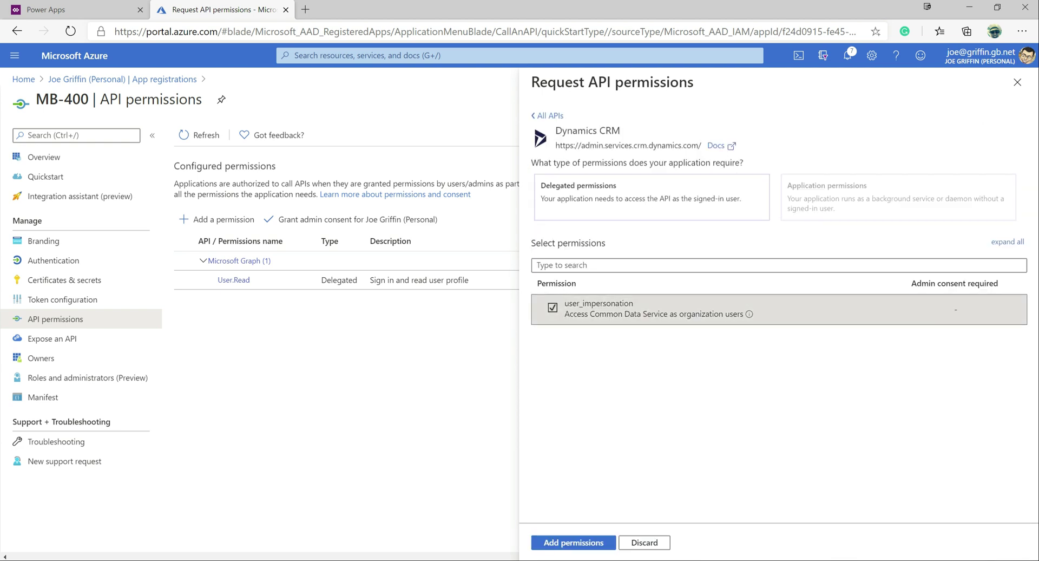
left_click(573, 542)
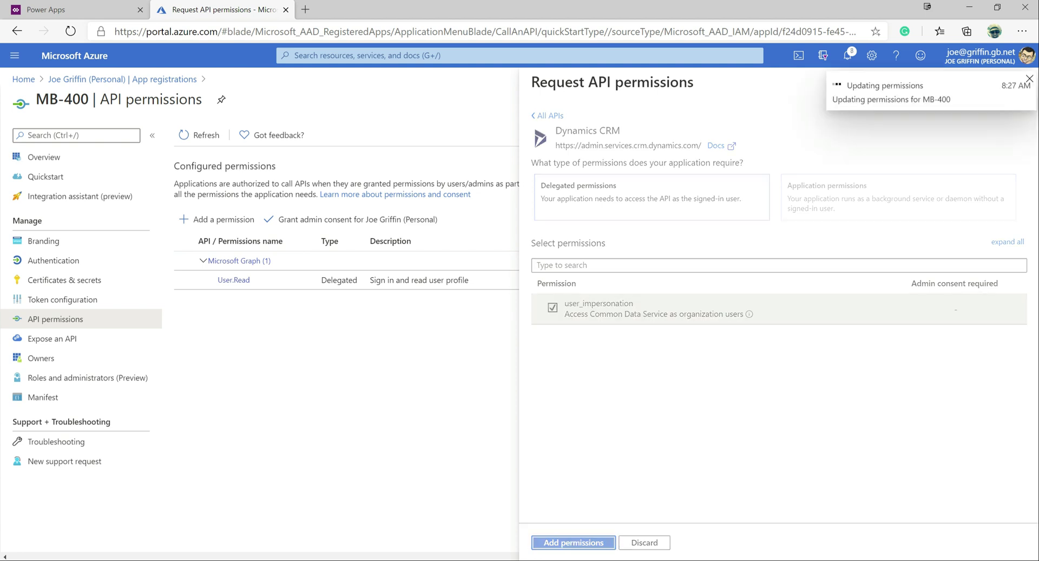
left_click(572, 542)
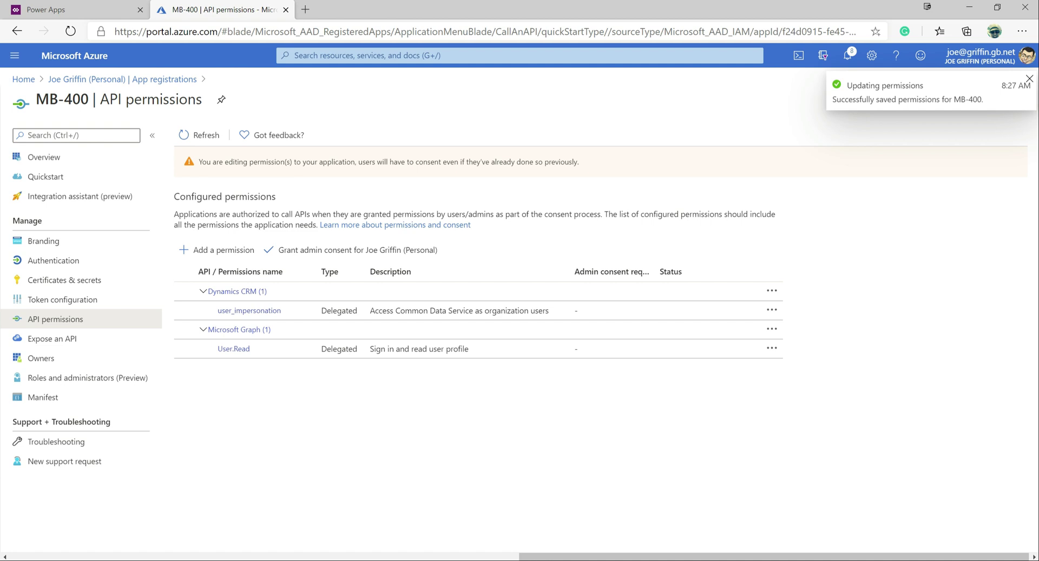
Grant admin consent for Joe Griffin (Personal), confirm, and dismiss the success notification.
left_click(1029, 78)
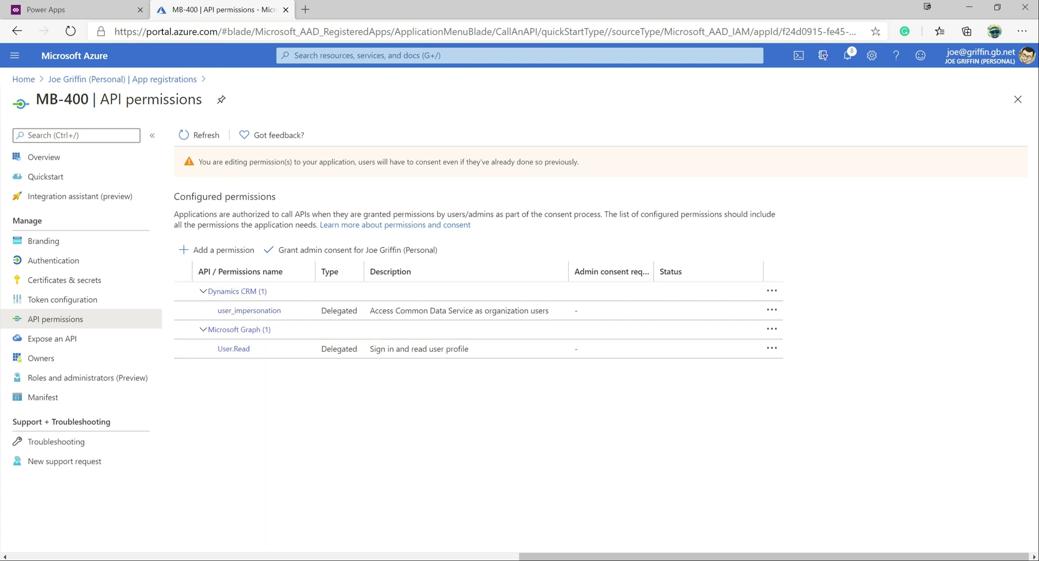
left_click(349, 250)
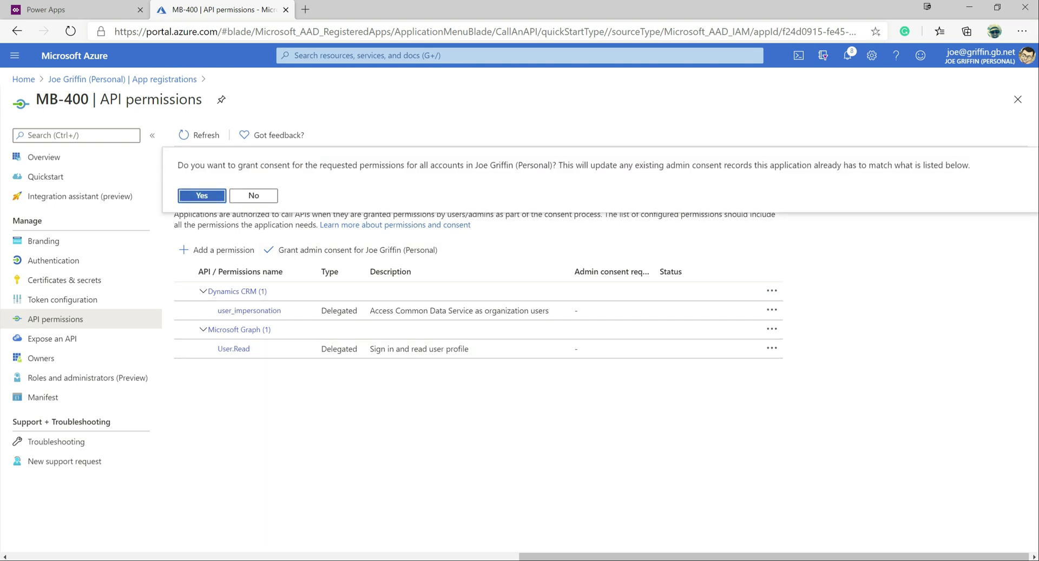
left_click(201, 195)
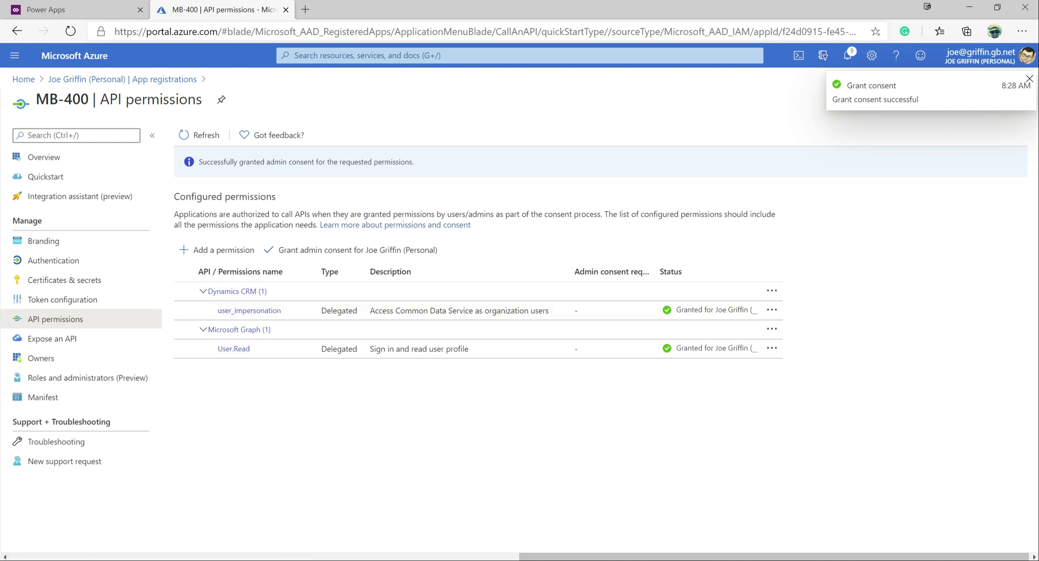
left_click(1028, 77)
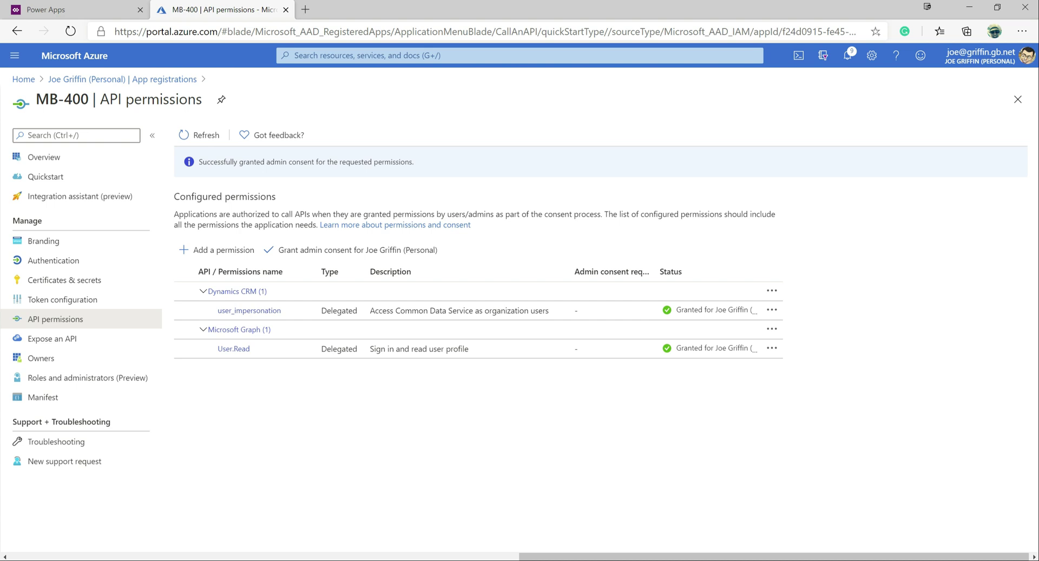
Change oauth2AllowImplicitFlow to true in the MB-400 manifest, save, and return to overview.
left_click(42, 396)
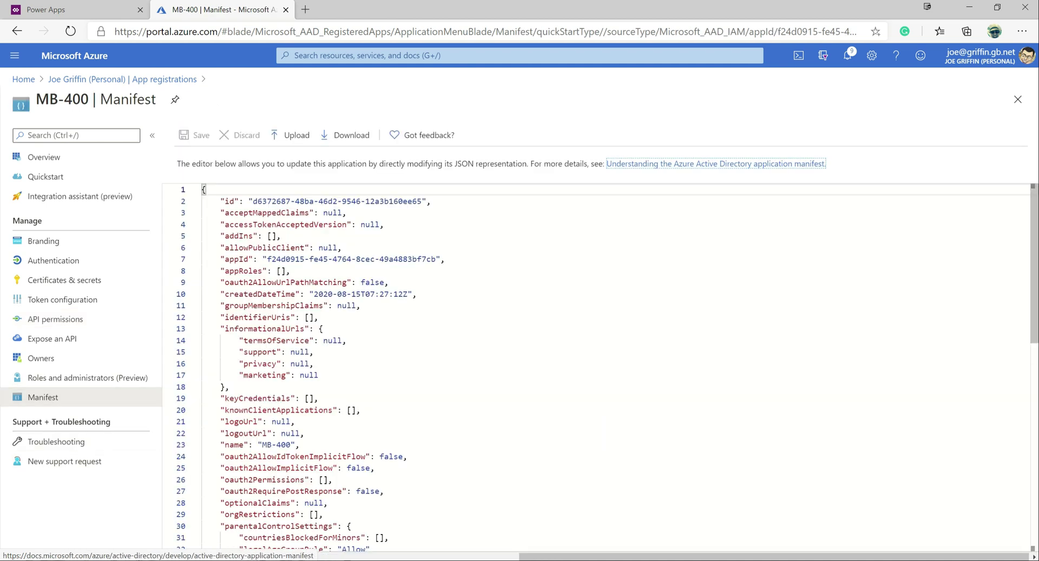
scroll("down", 3)
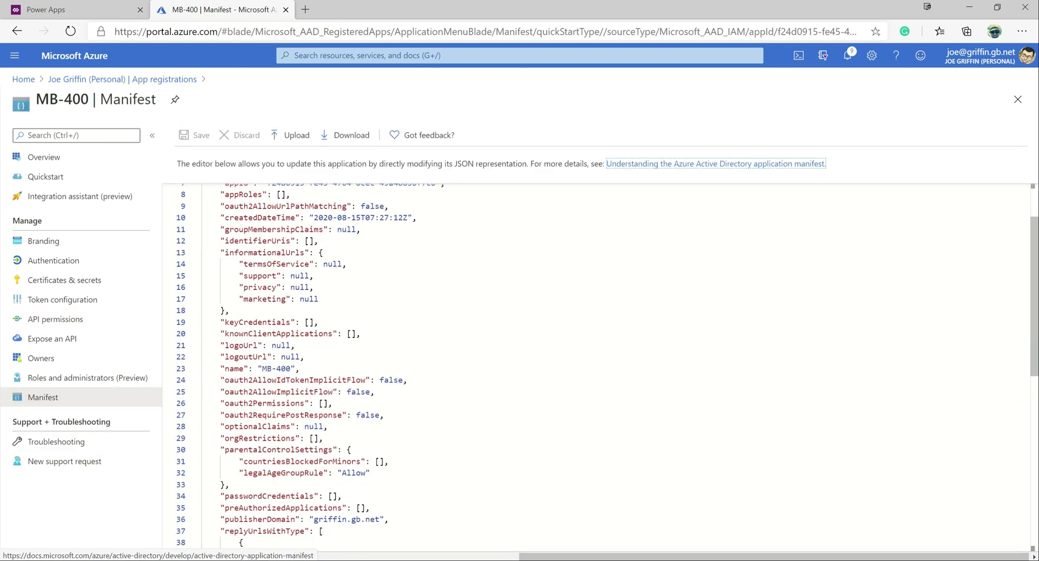
double_click(278, 391)
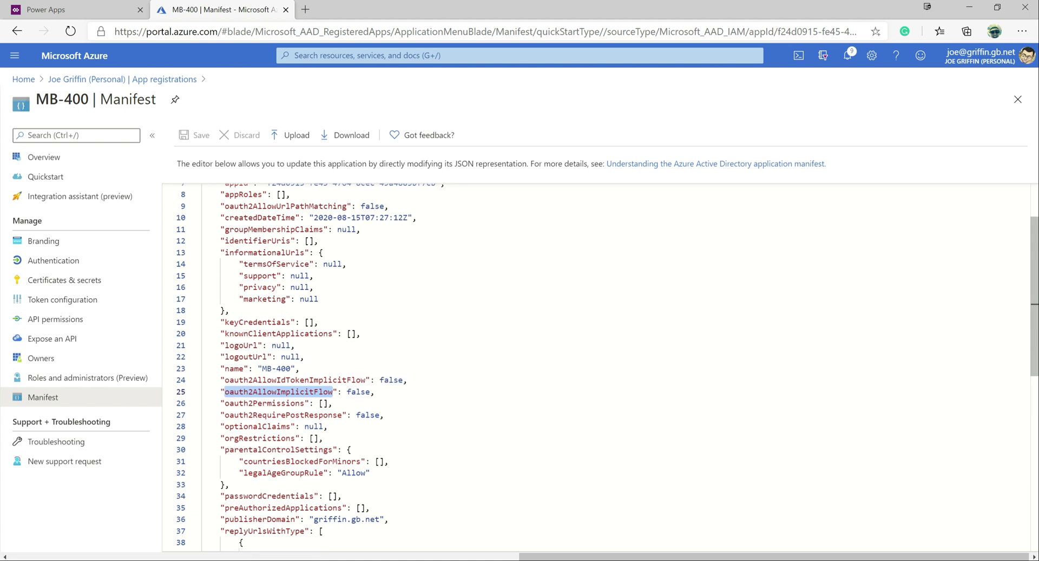
type("tru")
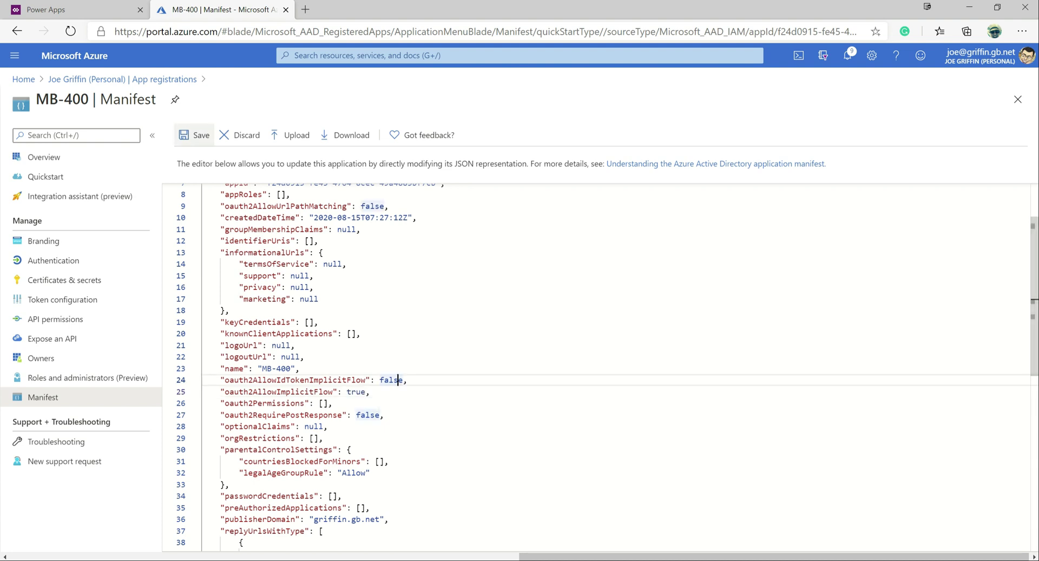
left_click(200, 135)
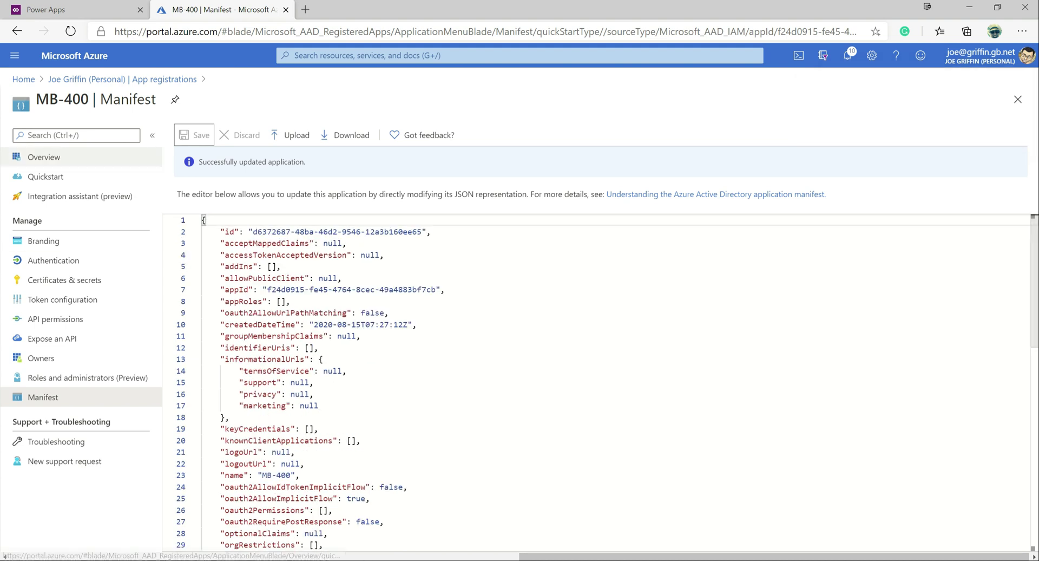
left_click(44, 157)
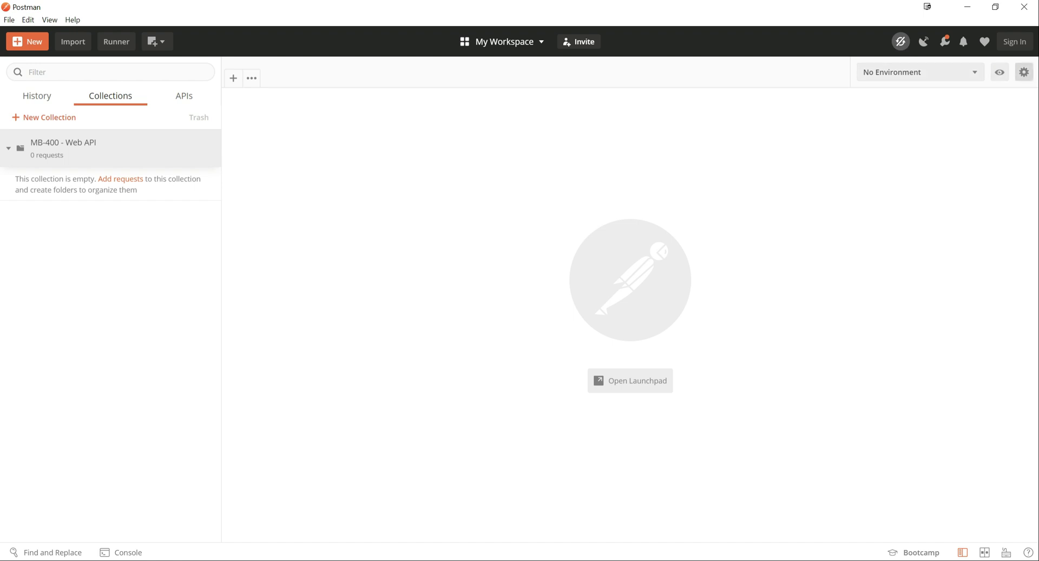
left_click(1023, 71)
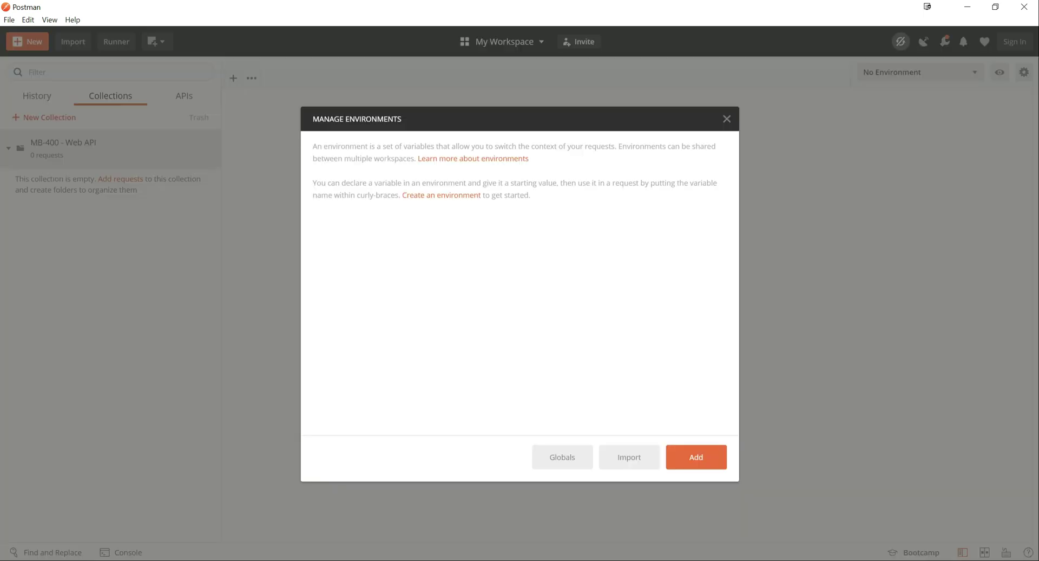
left_click(696, 456)
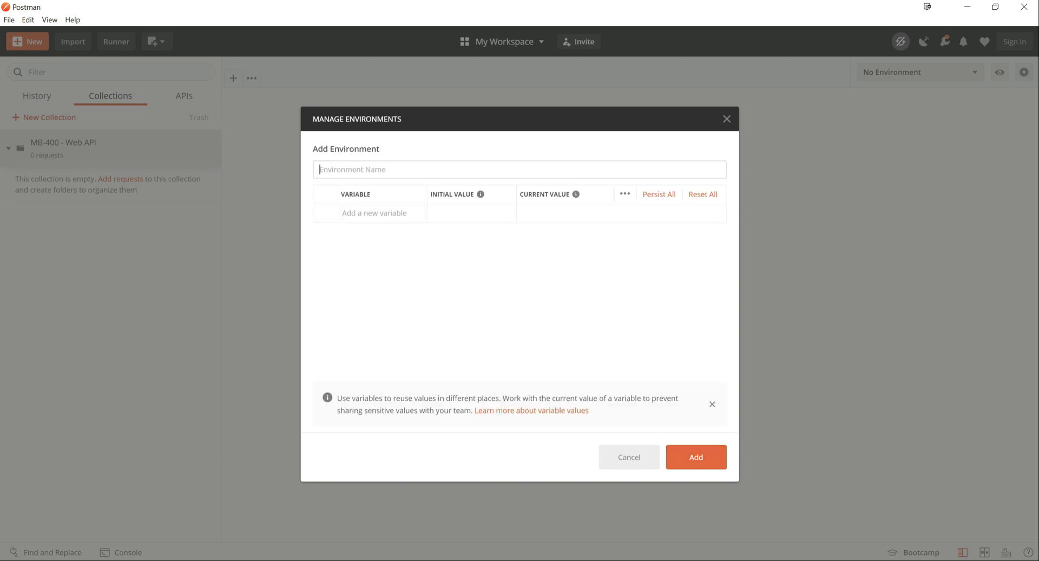
type("MB")
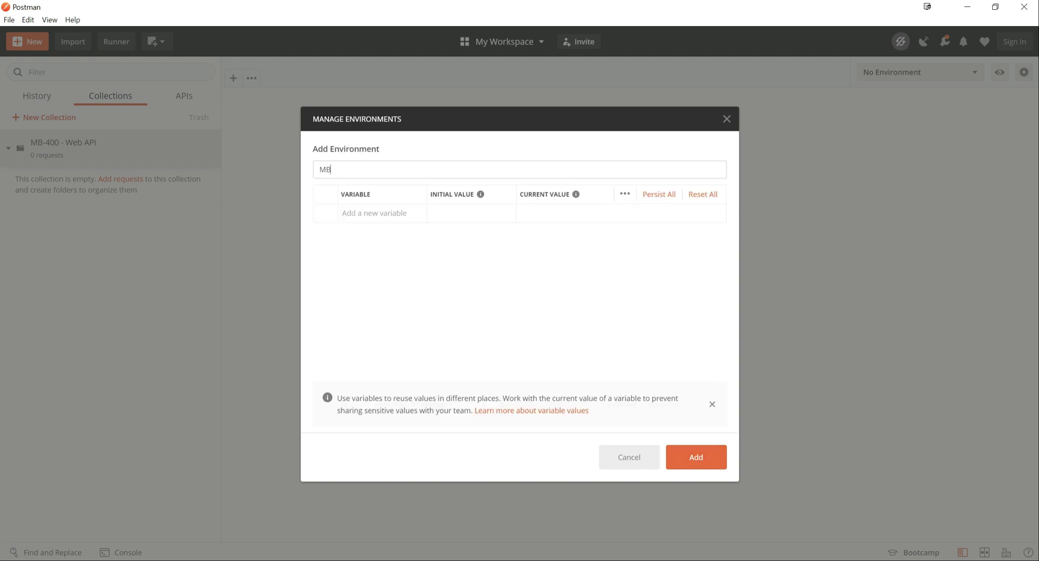
type("-400")
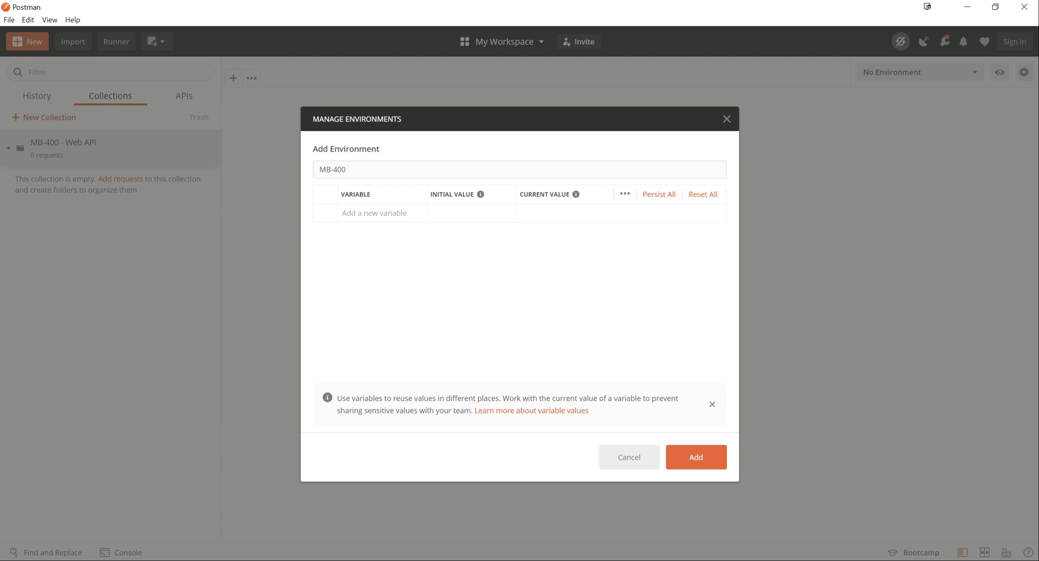
left_click(381, 213)
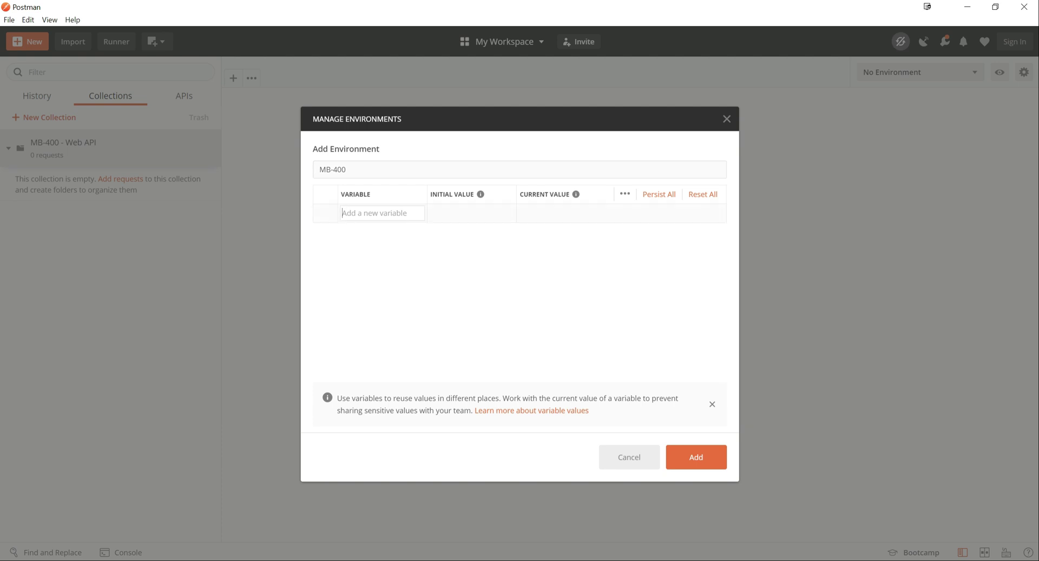
type("url")
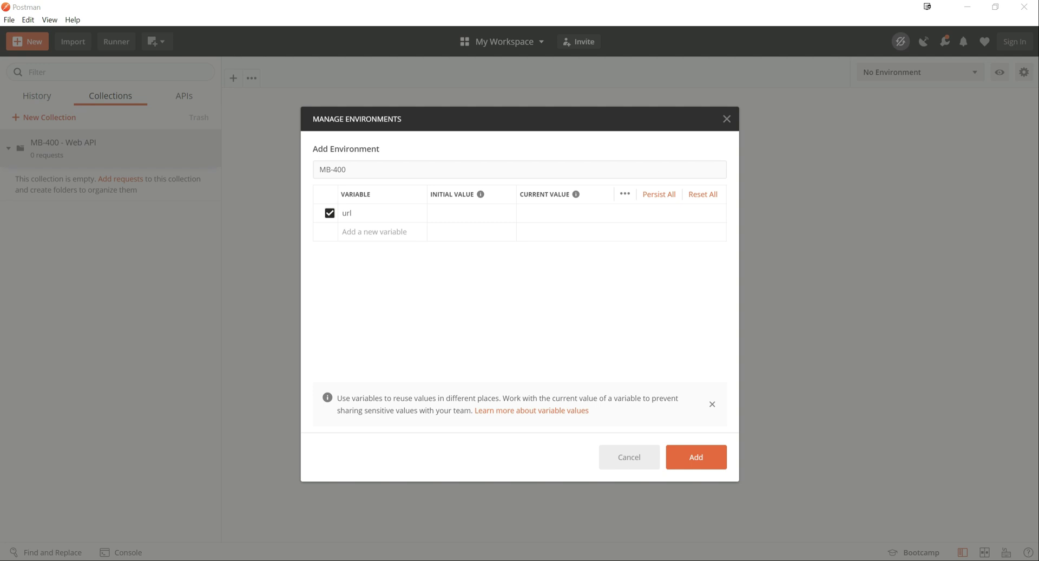
left_click(472, 213)
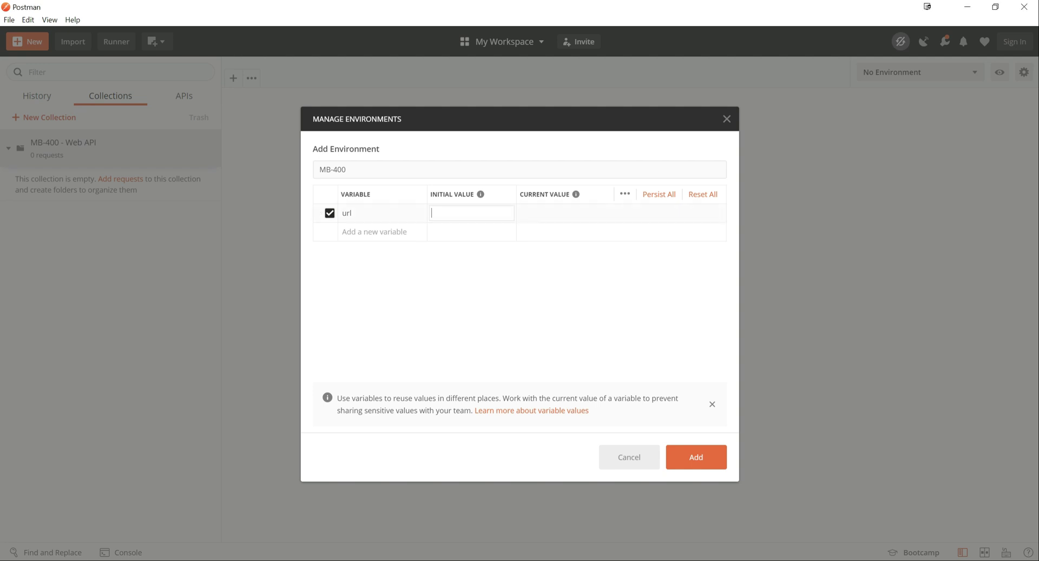
type("https://disco.crm11.dynamics.com")
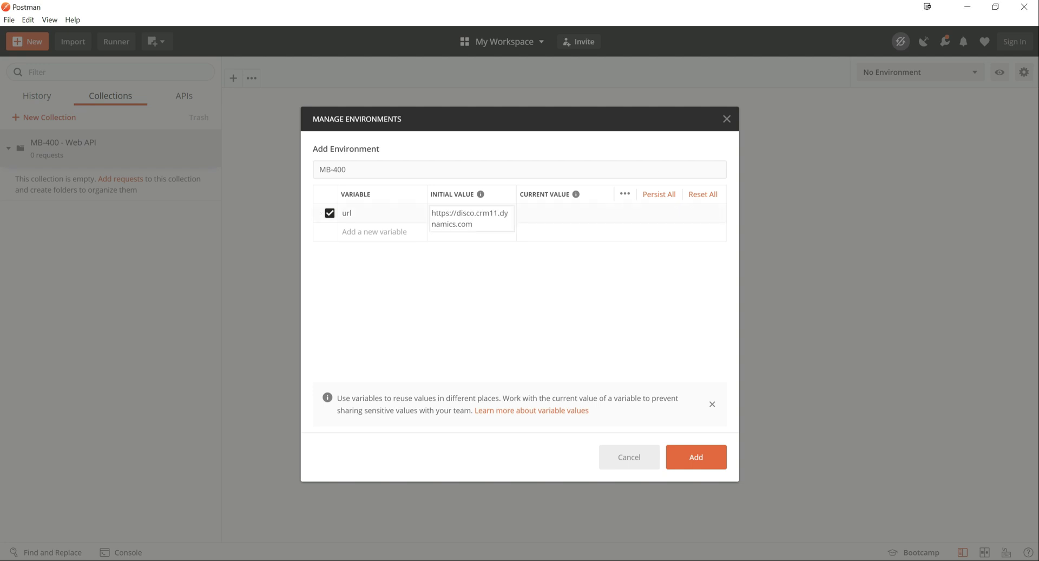
double_click(484, 214)
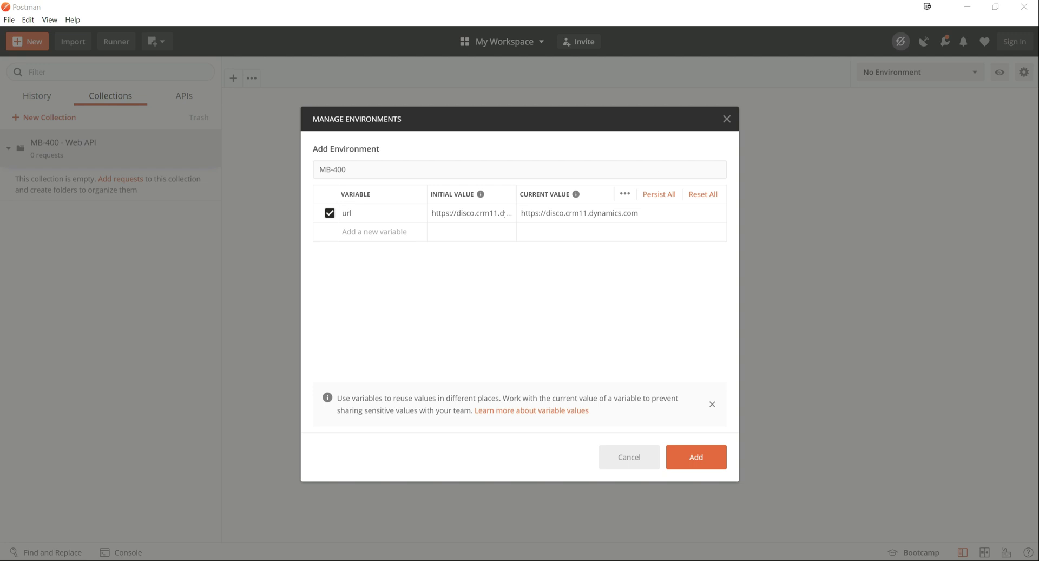
type("clientid")
type("version")
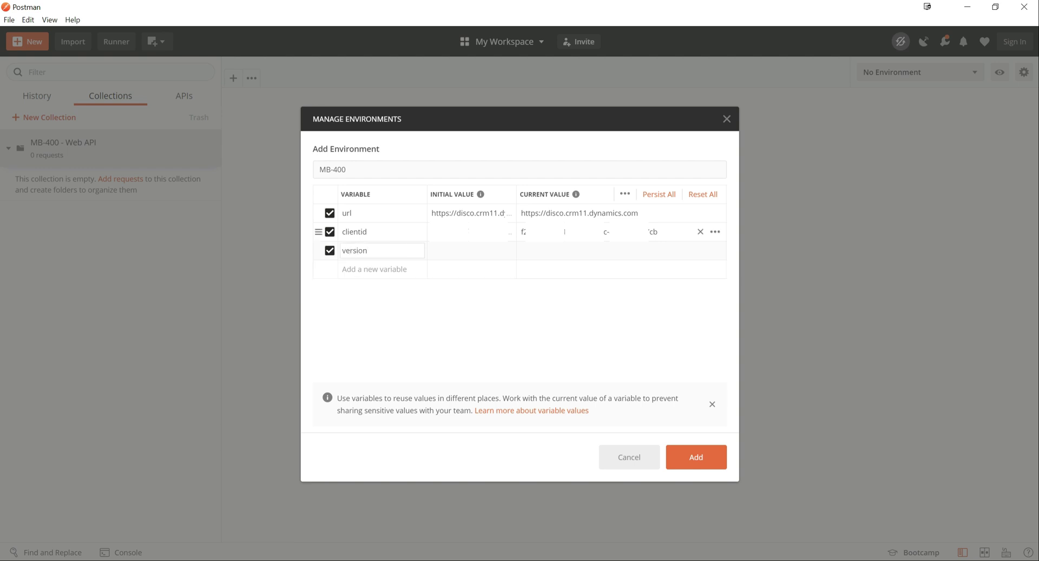
Add variables version = 9.1 and discourl = {{url}}/api/discovery/v{{version}}/.
type("9.1")
left_click(382, 269)
type("discourl")
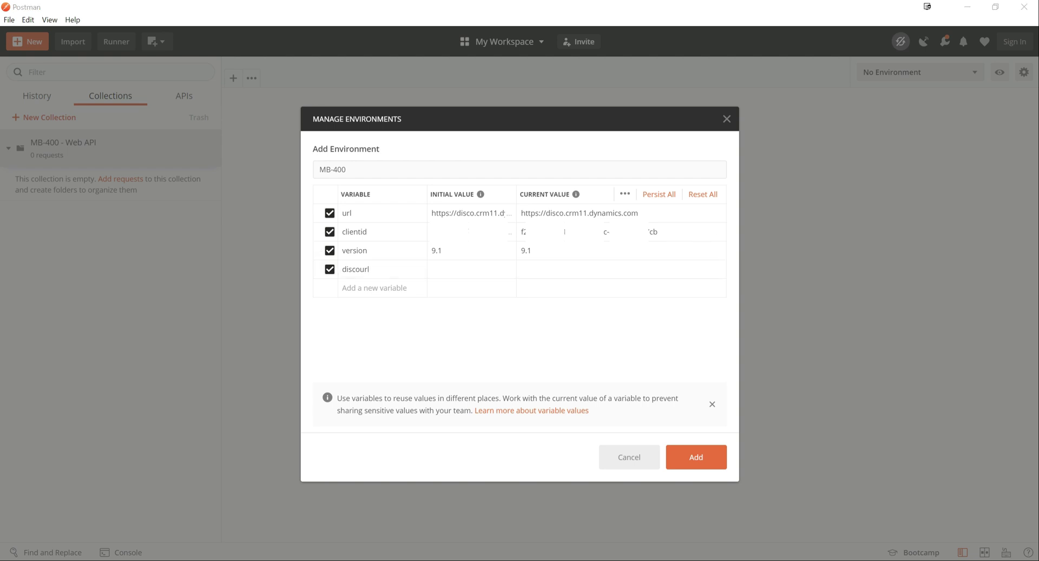
left_click(472, 268)
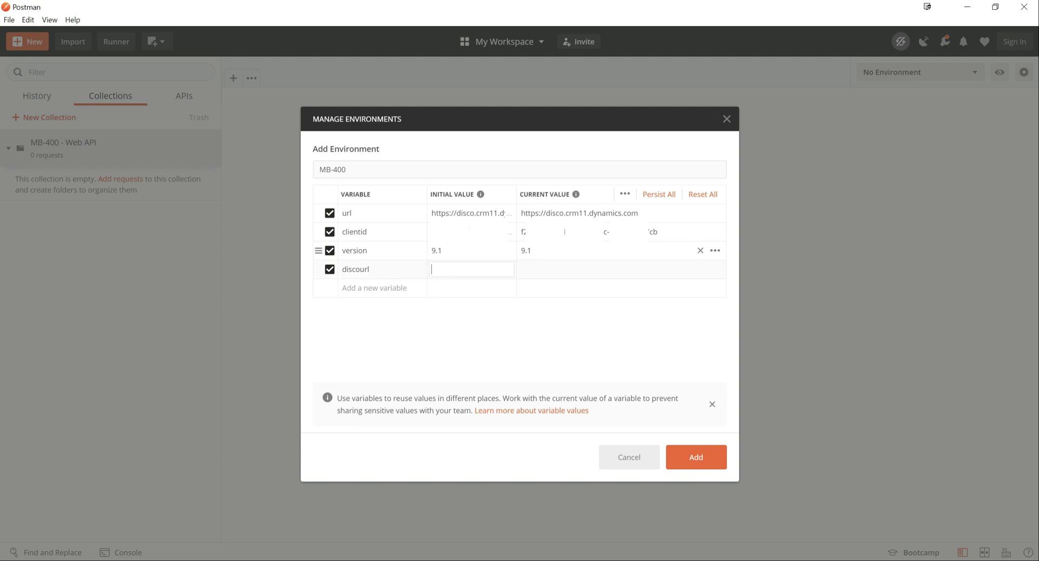
type("{{url}}/api/discovery/v{{version}}/")
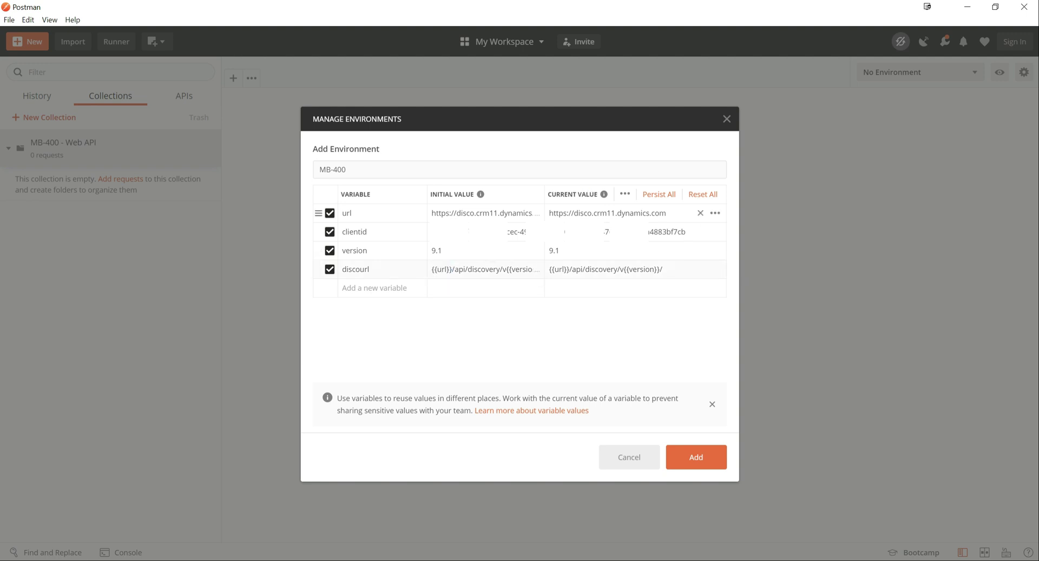
double_click(471, 269)
type("callback")
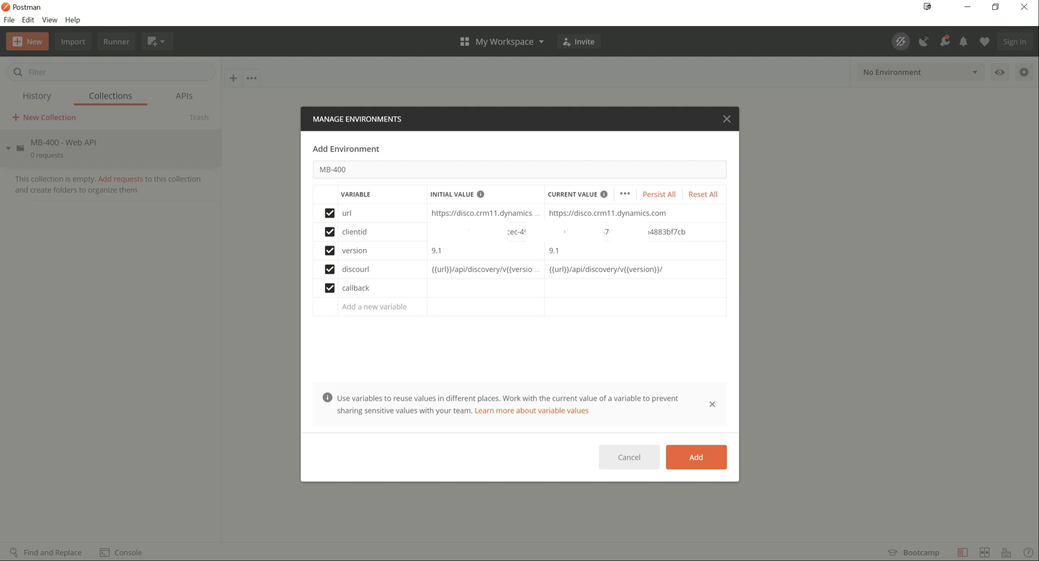
type("http")
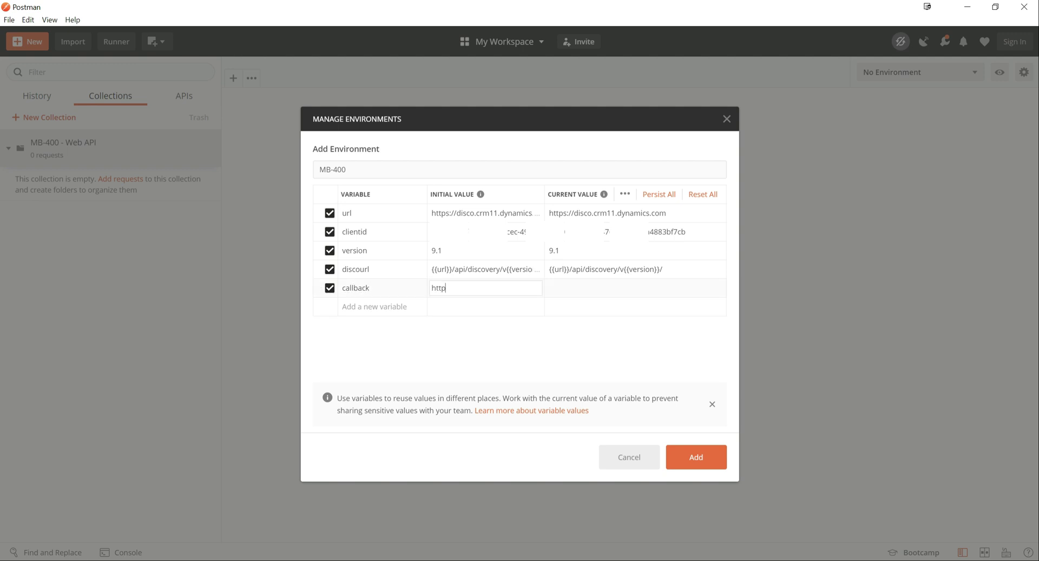
type("://localhost")
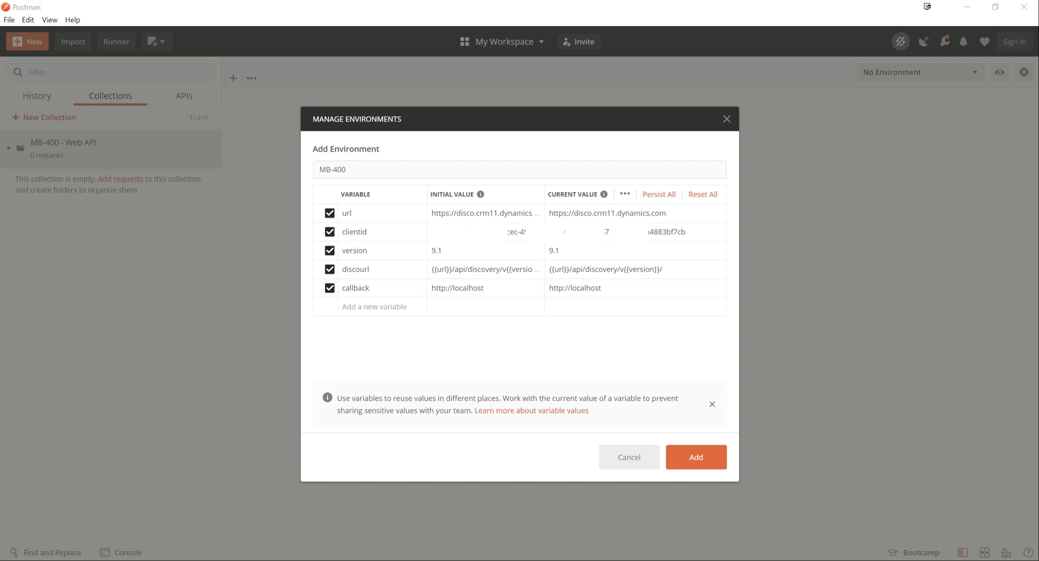
type("authurl")
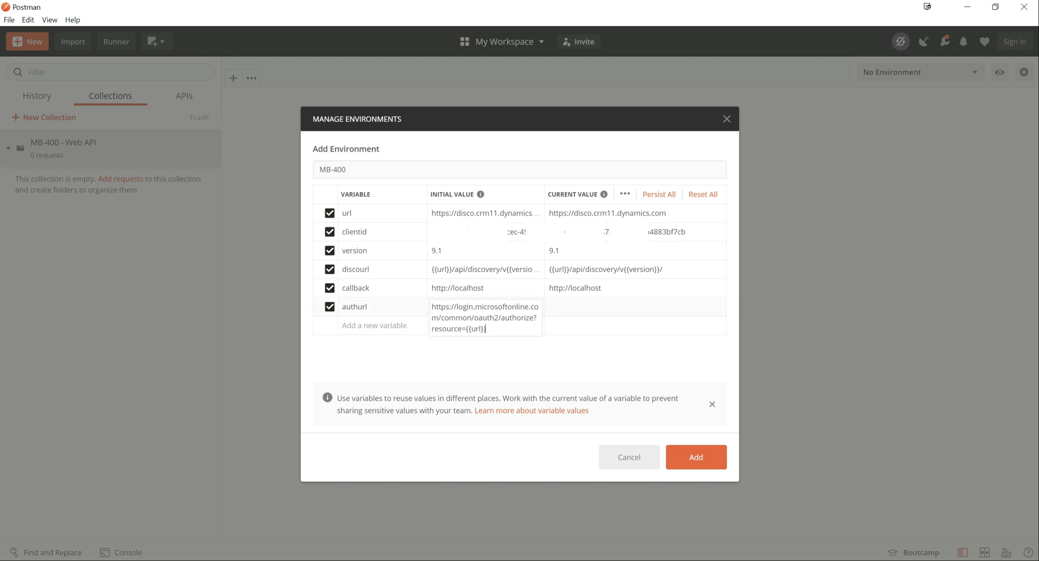
double_click(473, 328)
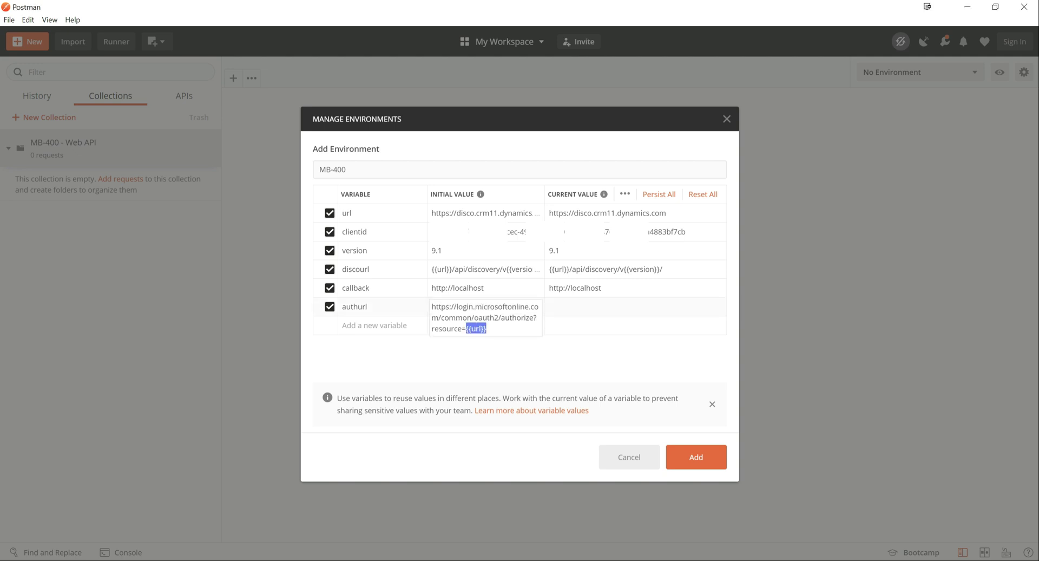
mouse_move(576, 287)
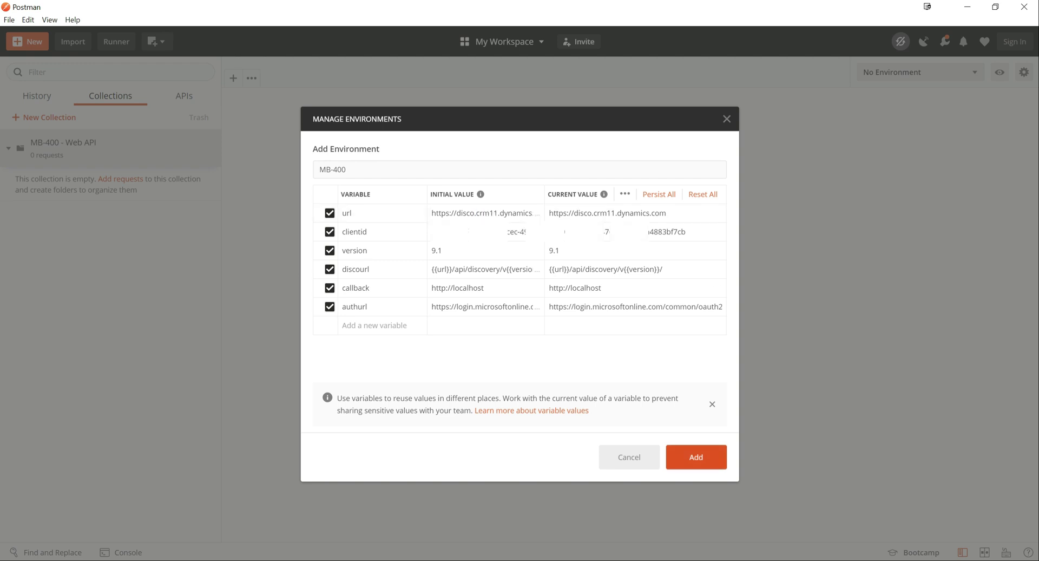
left_click(696, 457)
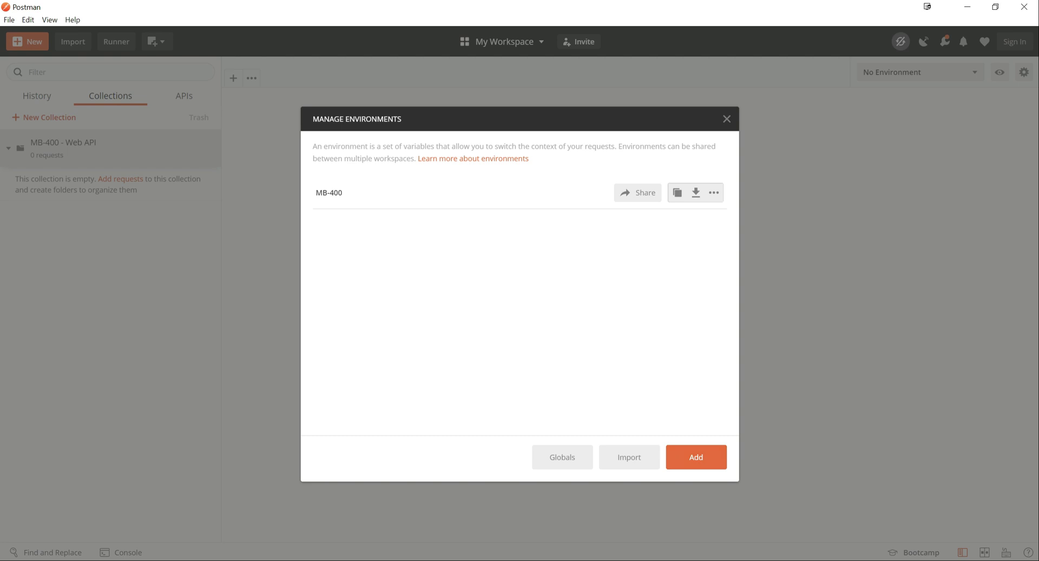
Close the environment manager and select MB-400 as the active environment.
left_click(726, 118)
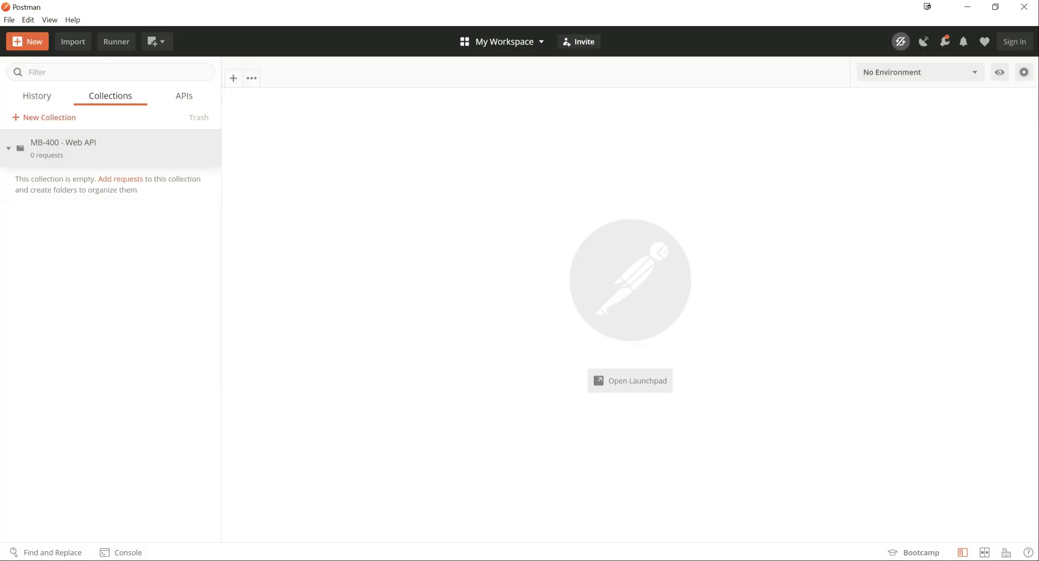
left_click(917, 71)
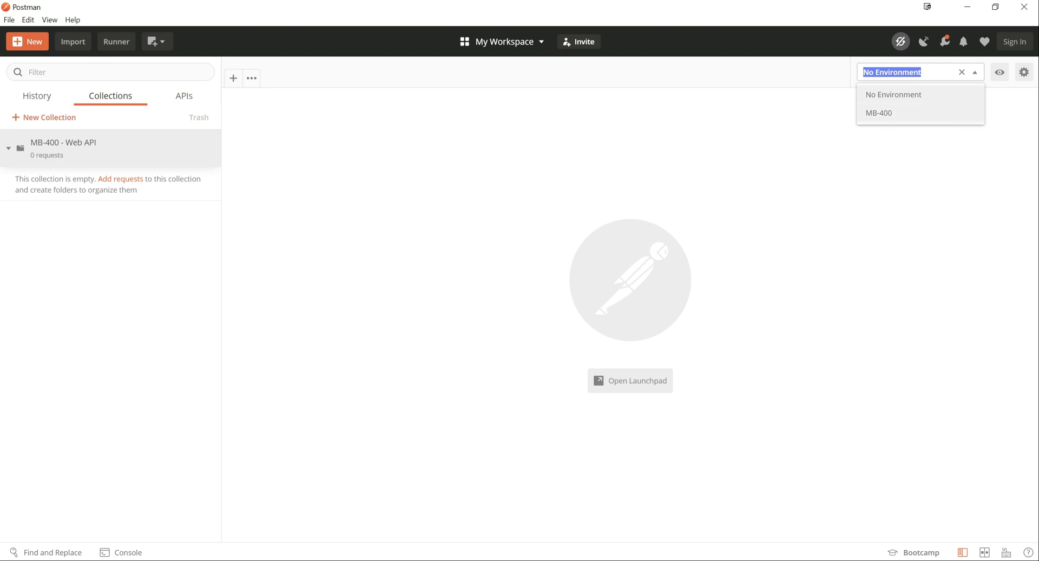
left_click(879, 113)
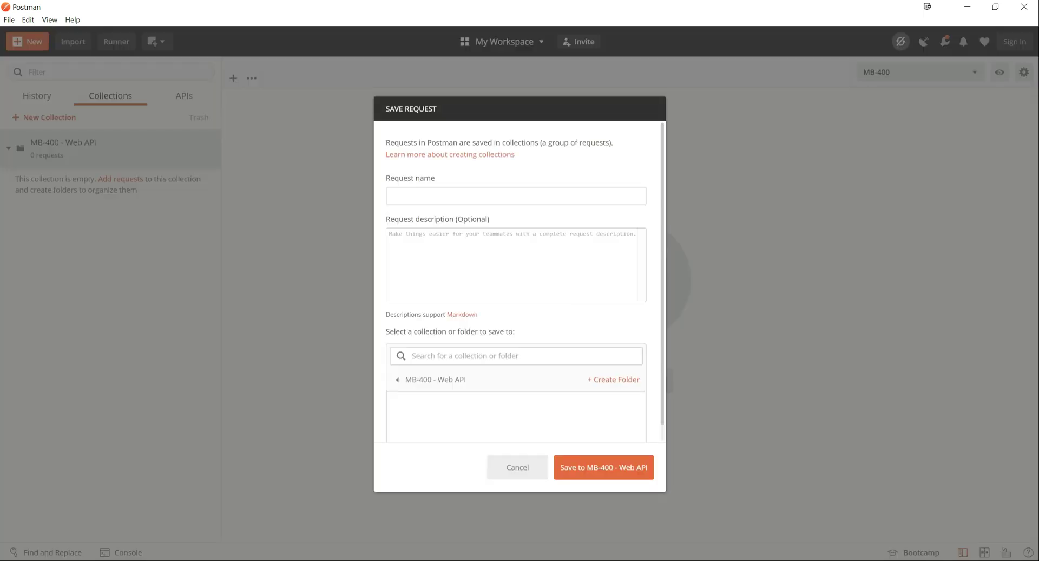
Save request MB-400 Test into the MB-400 - Web API collection and open it.
type("MB-400")
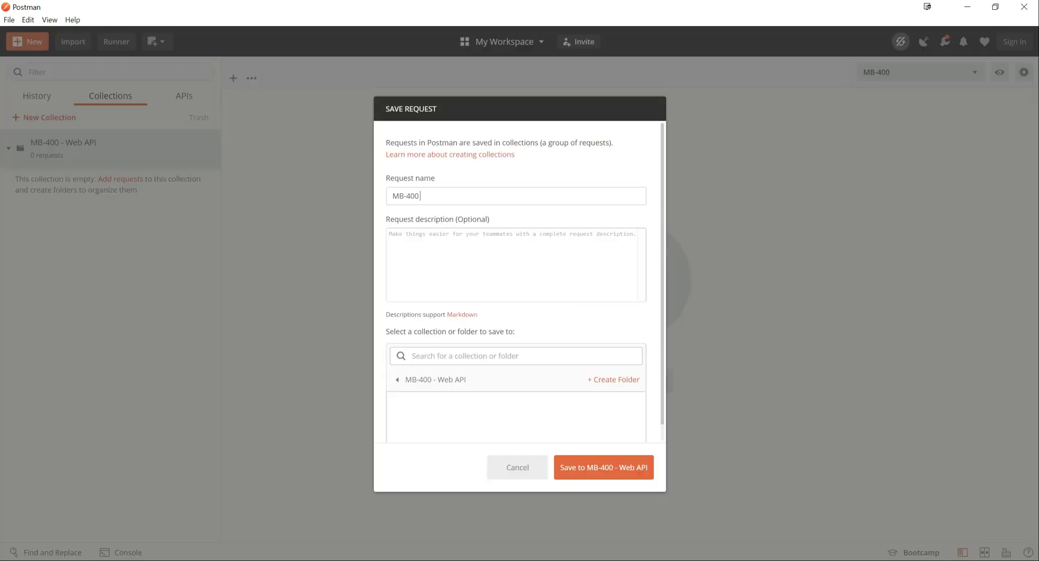
left_click(602, 467)
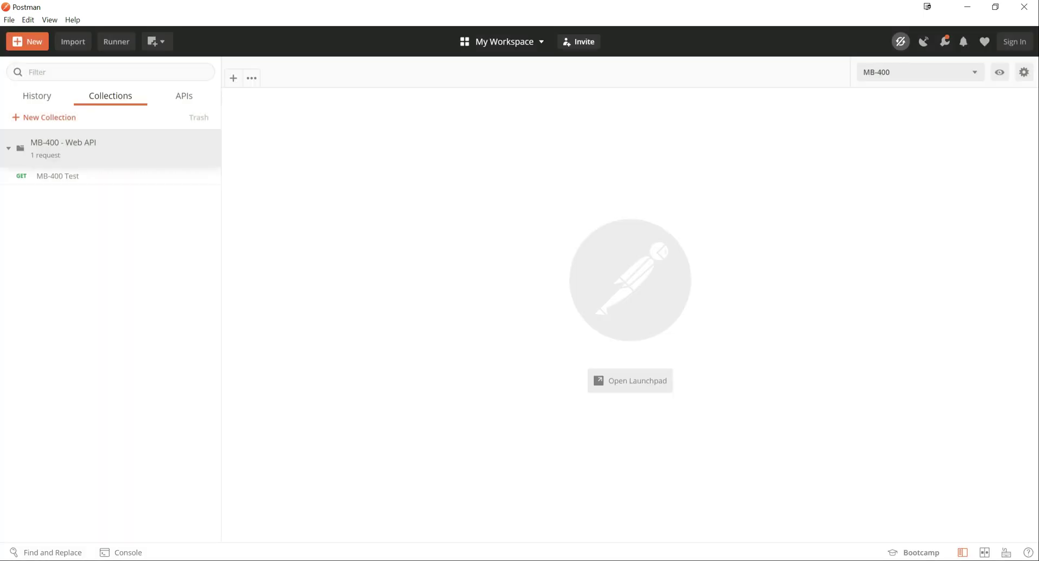
left_click(58, 176)
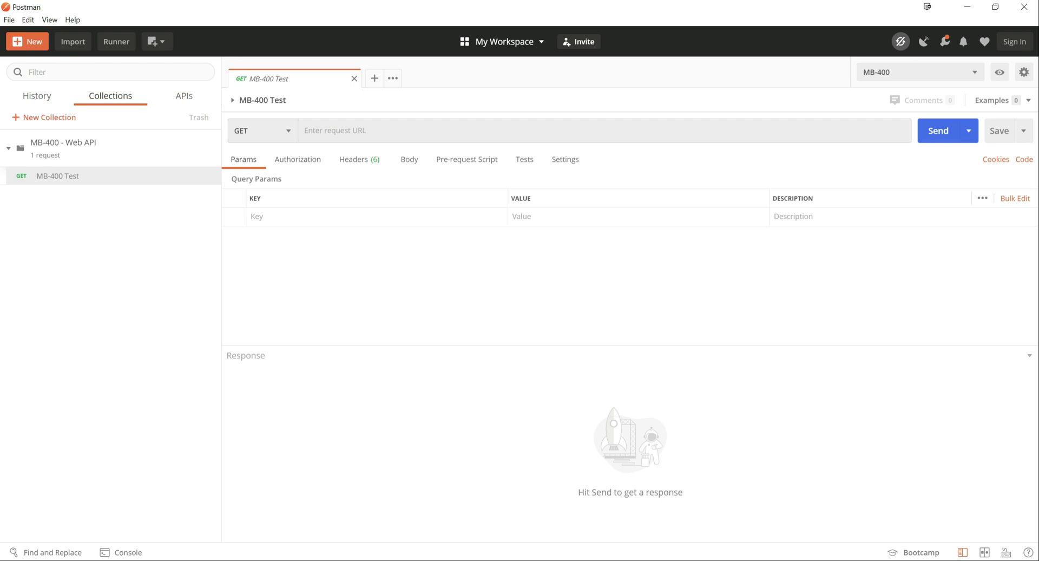
Choose OAuth 2.0 as the MB-400 Test authorization type and request a new access token.
left_click(298, 159)
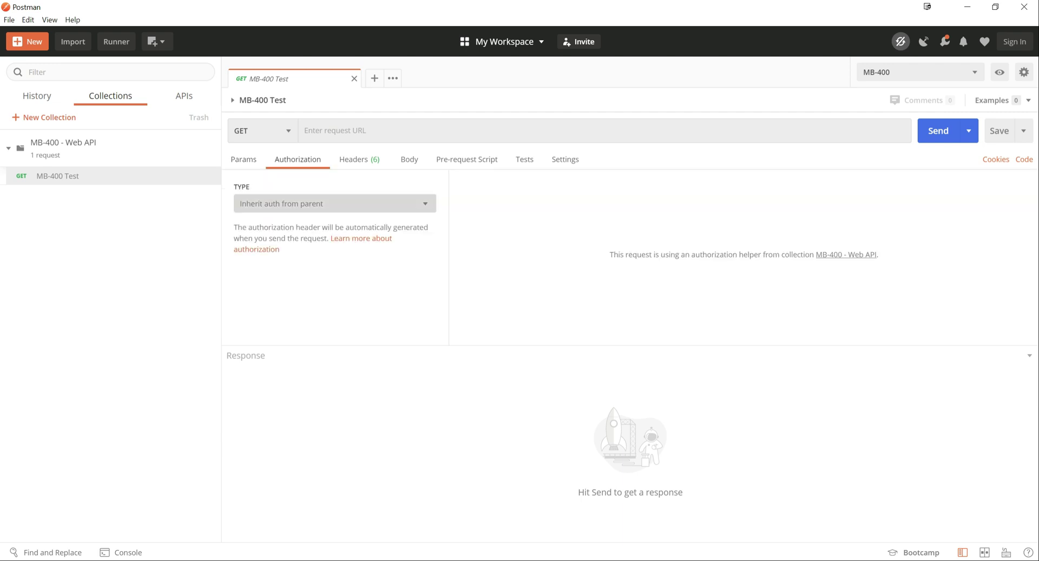
left_click(333, 204)
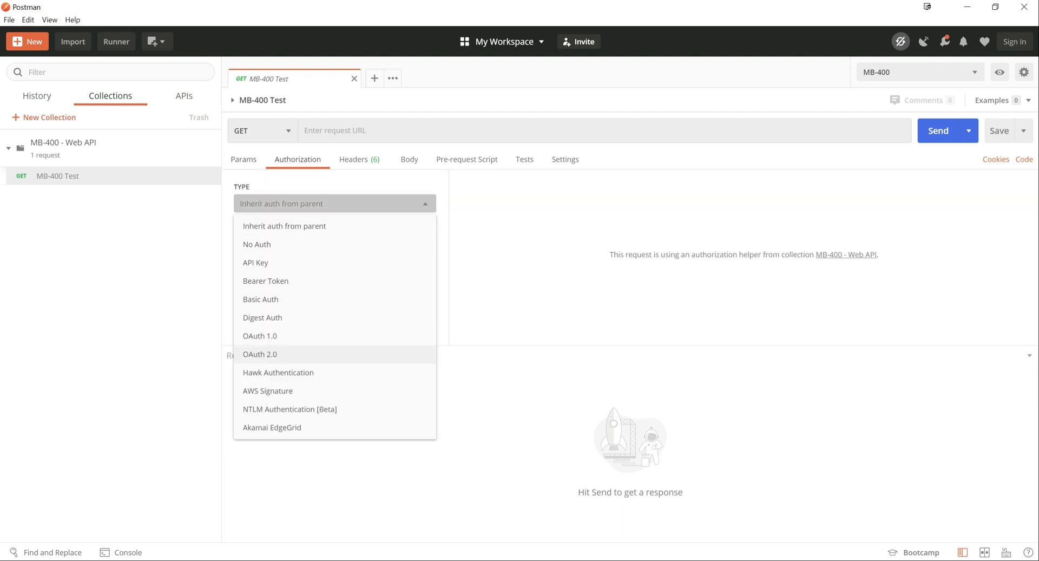
left_click(260, 354)
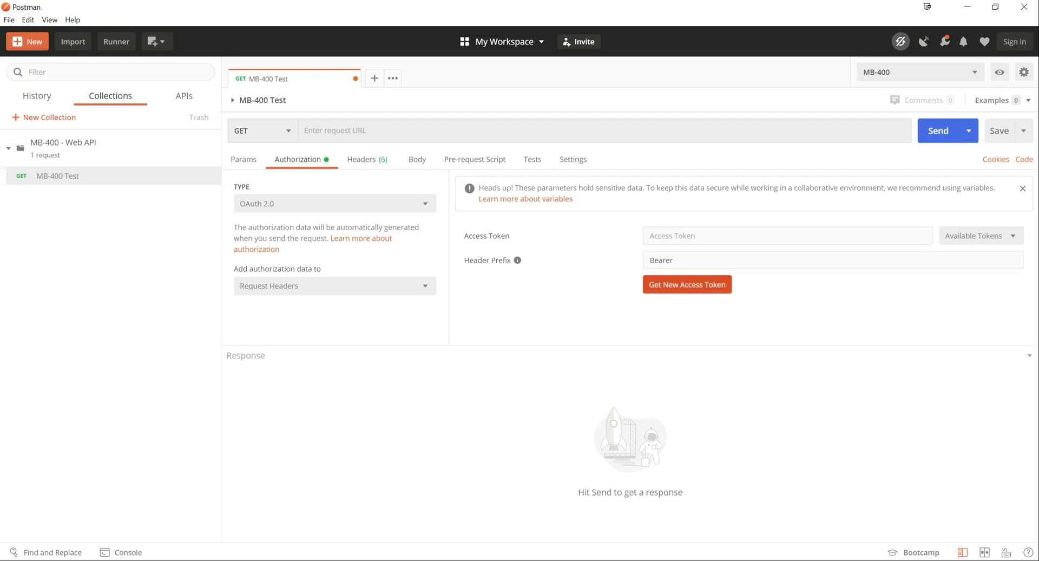
left_click(687, 283)
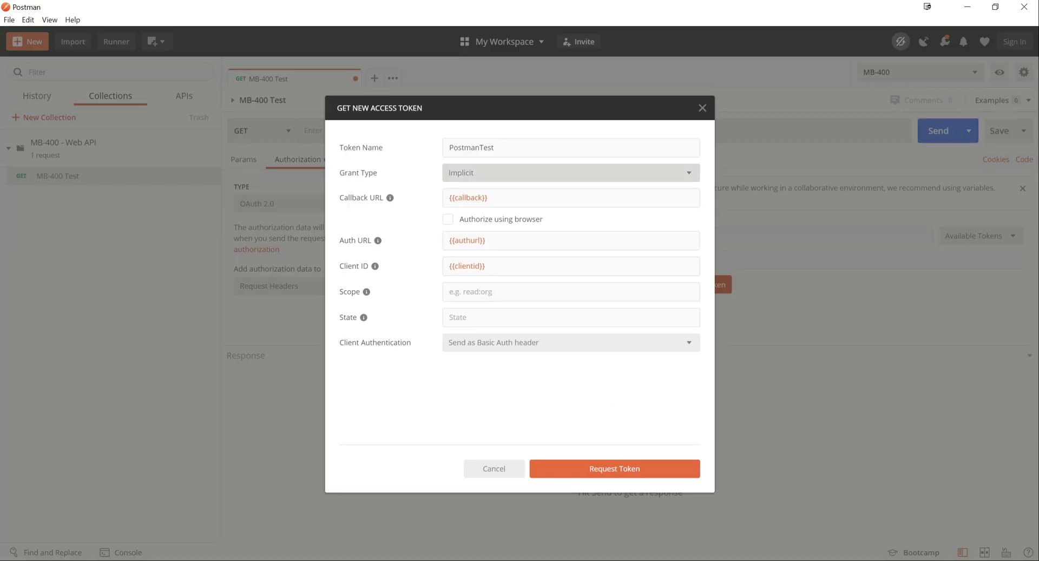
Request token PostmanTest via Implicit grant using {{callback}}, {{authurl}} and {{clientid}}.
left_click(570, 198)
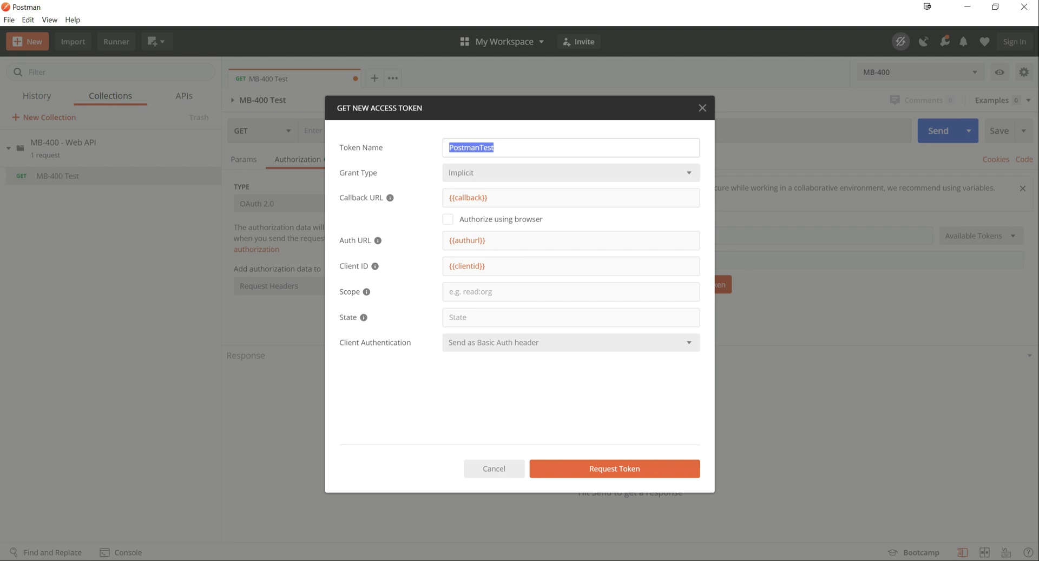
left_click(570, 172)
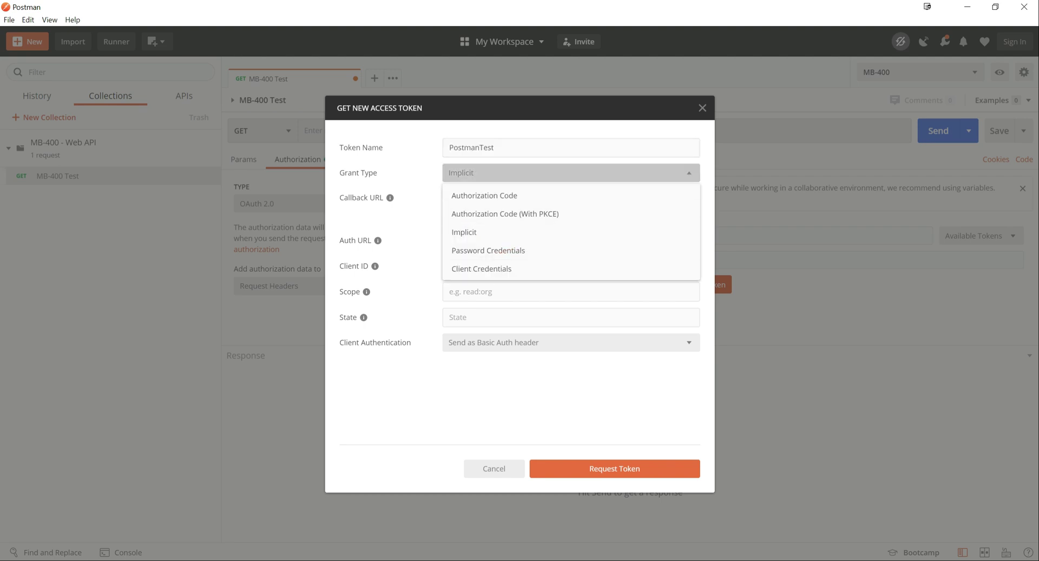
left_click(464, 231)
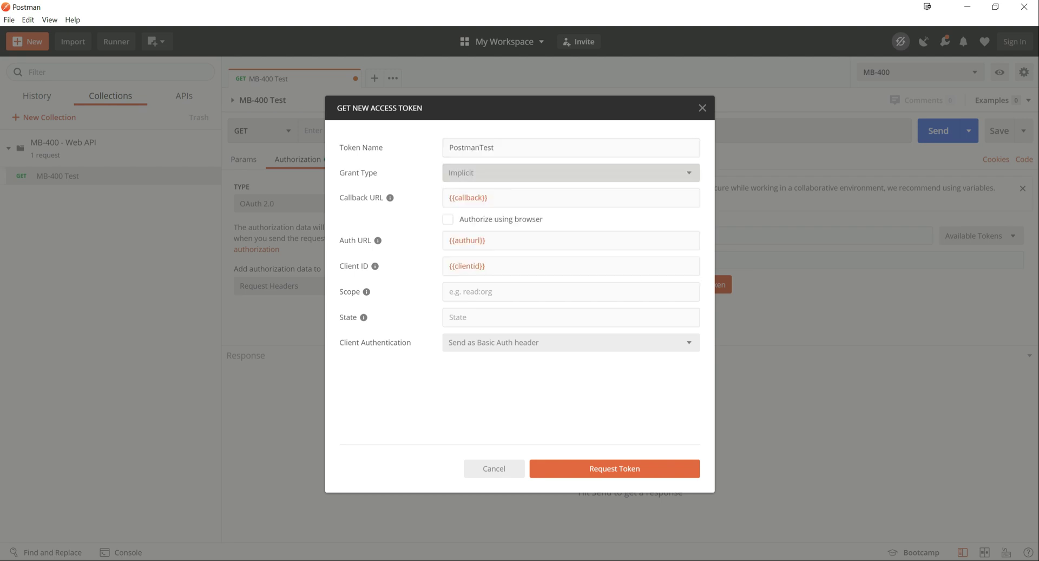
left_click(570, 197)
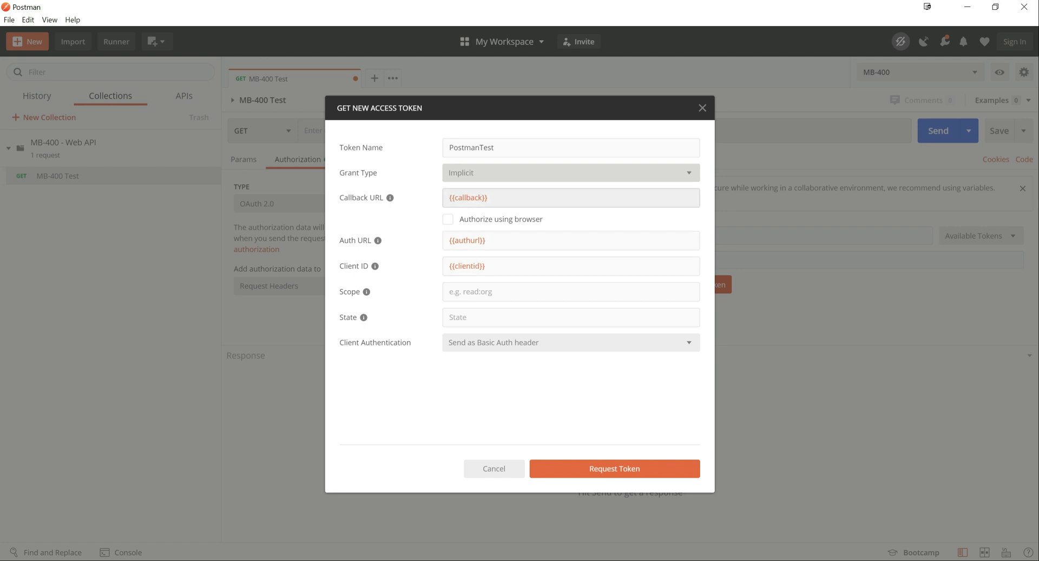
left_click(570, 266)
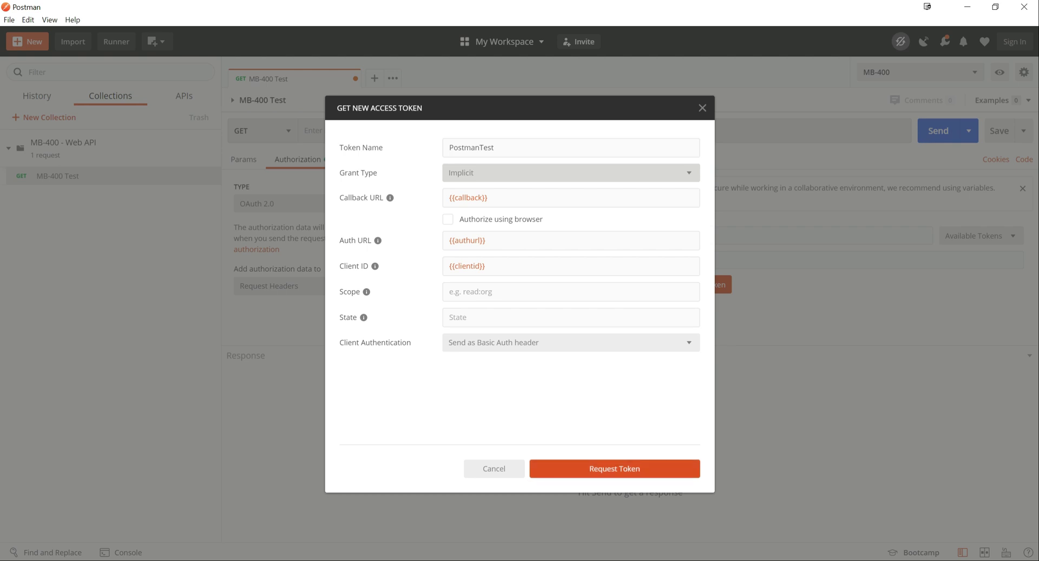
left_click(613, 468)
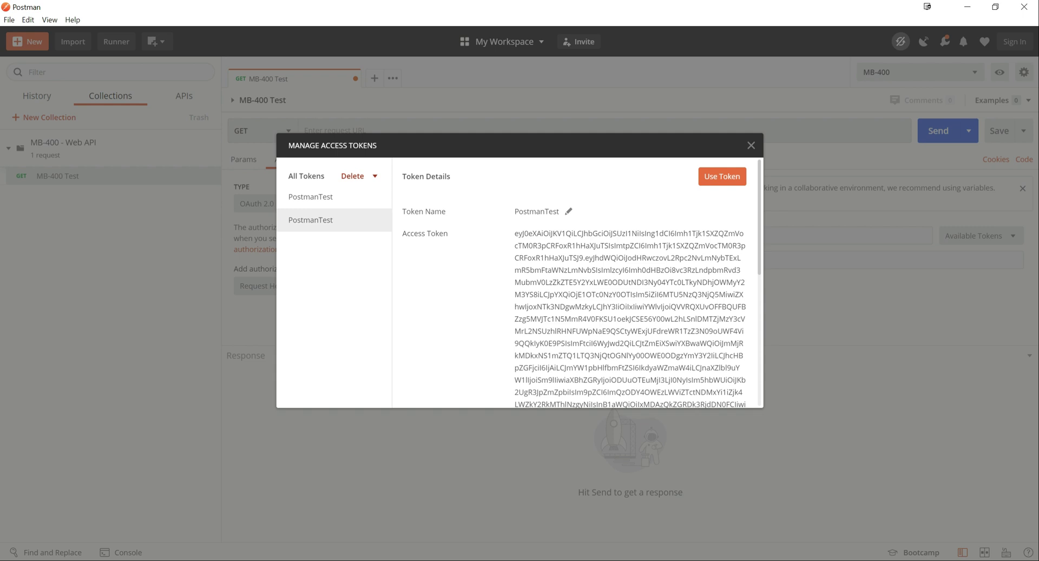
Review the PostmanTest token details and use it on the MB-400 Test request.
scroll("down", 3)
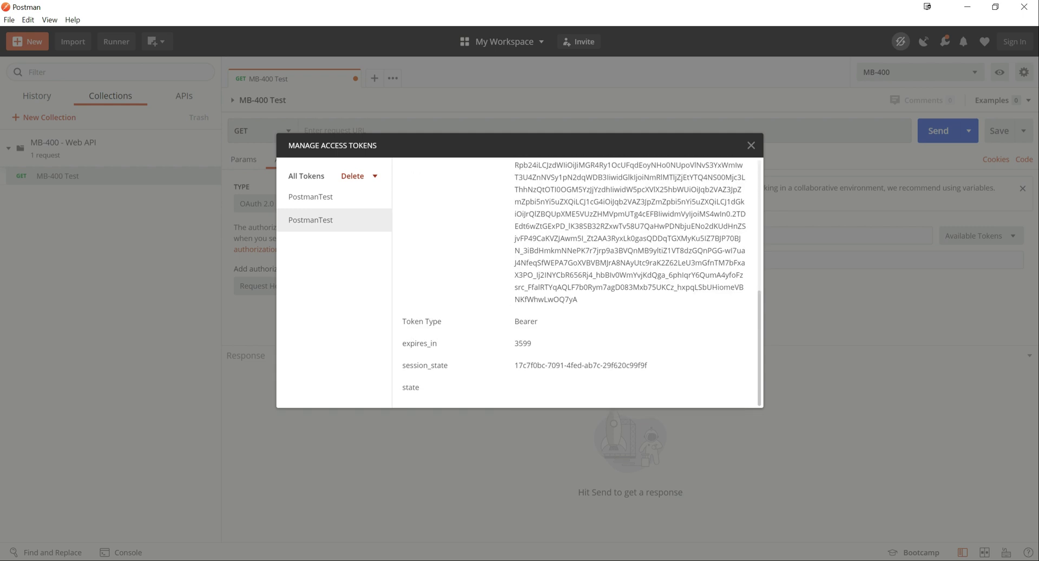
left_click(310, 219)
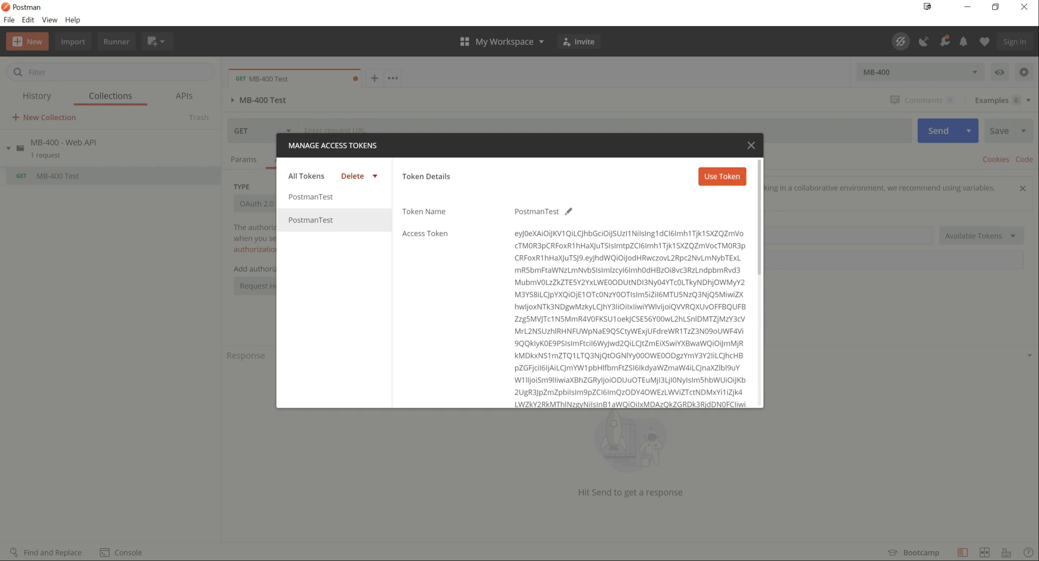
left_click(722, 176)
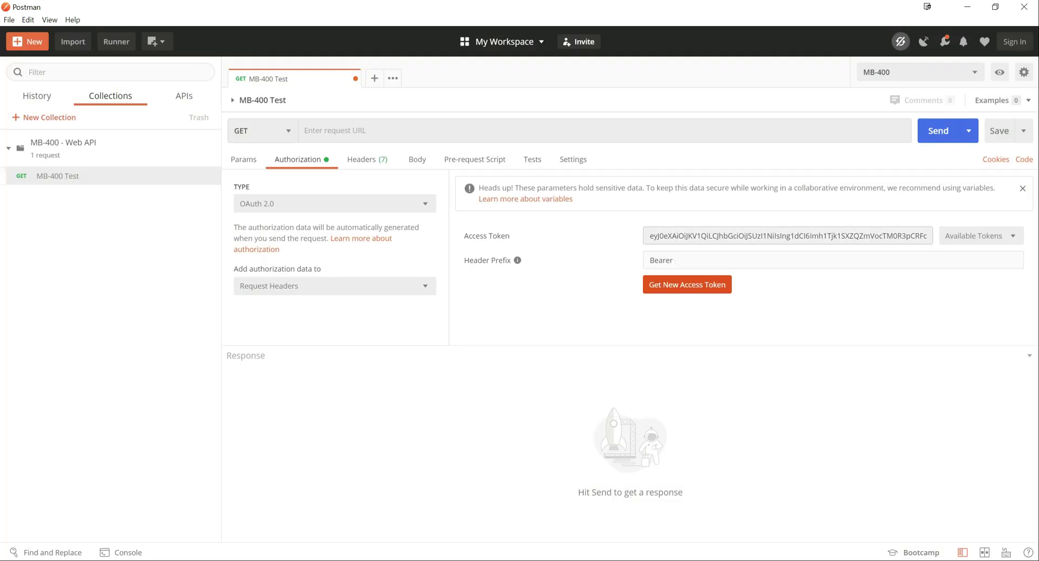